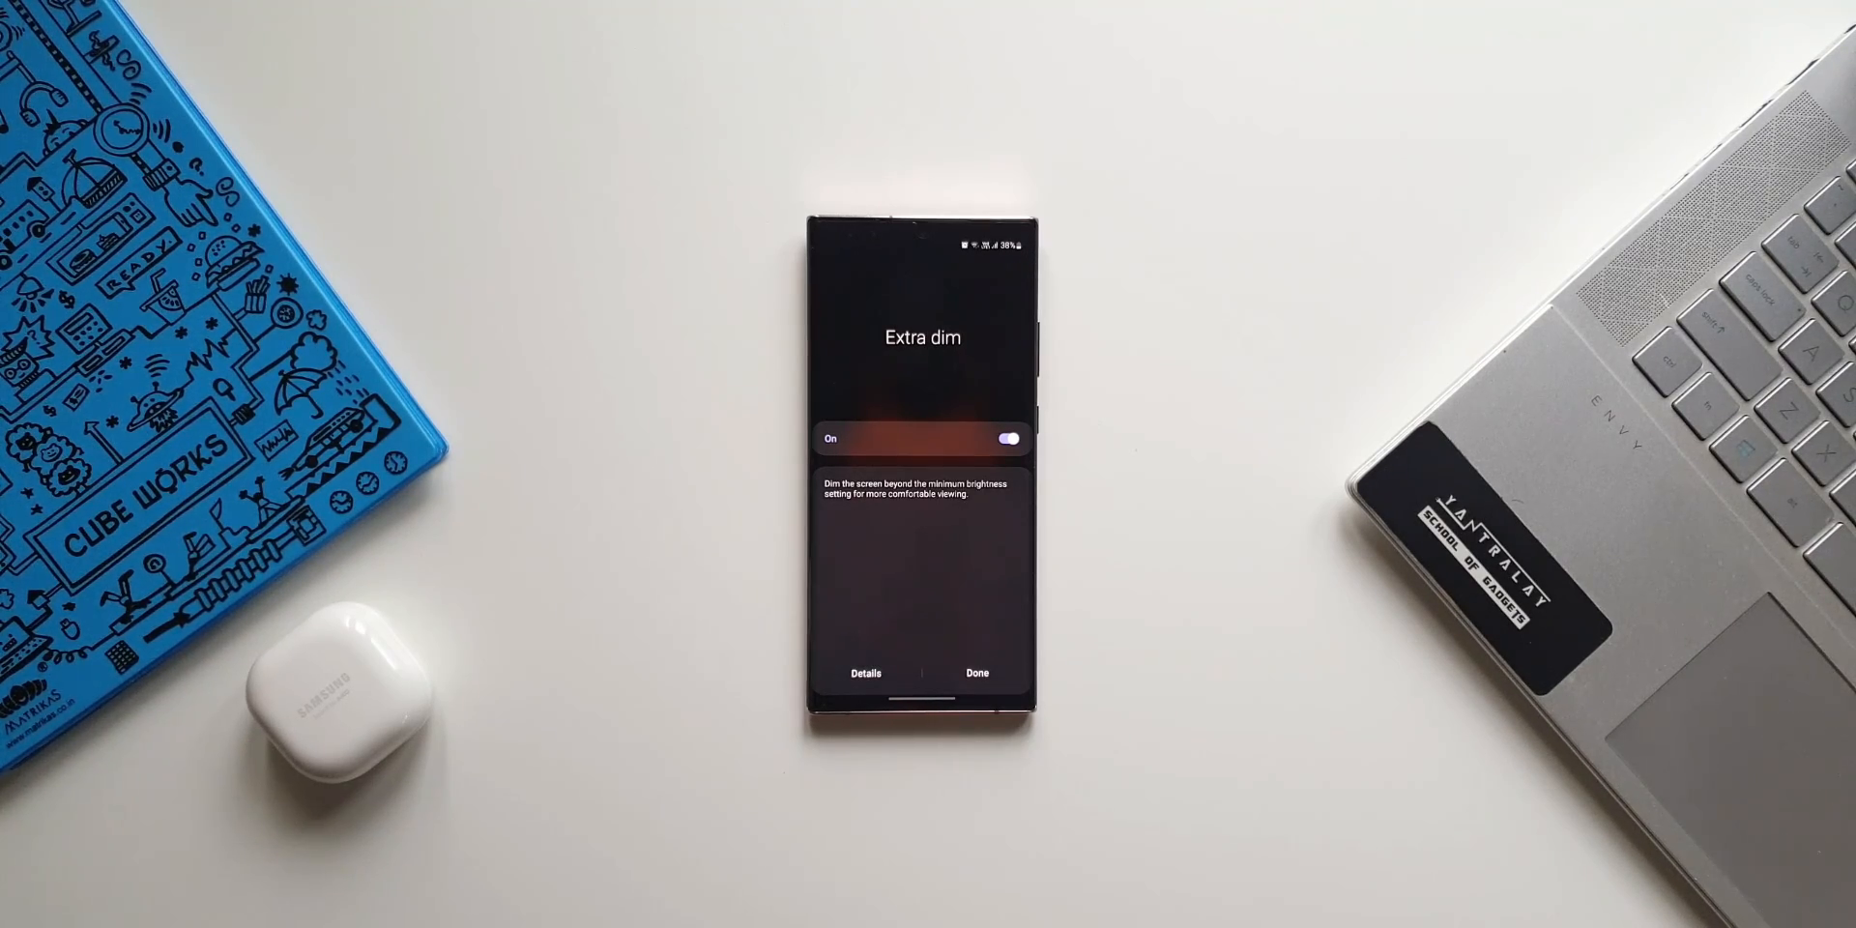
Dismiss the Extra dim introduction with Done, returning to the Settings main list
click(868, 671)
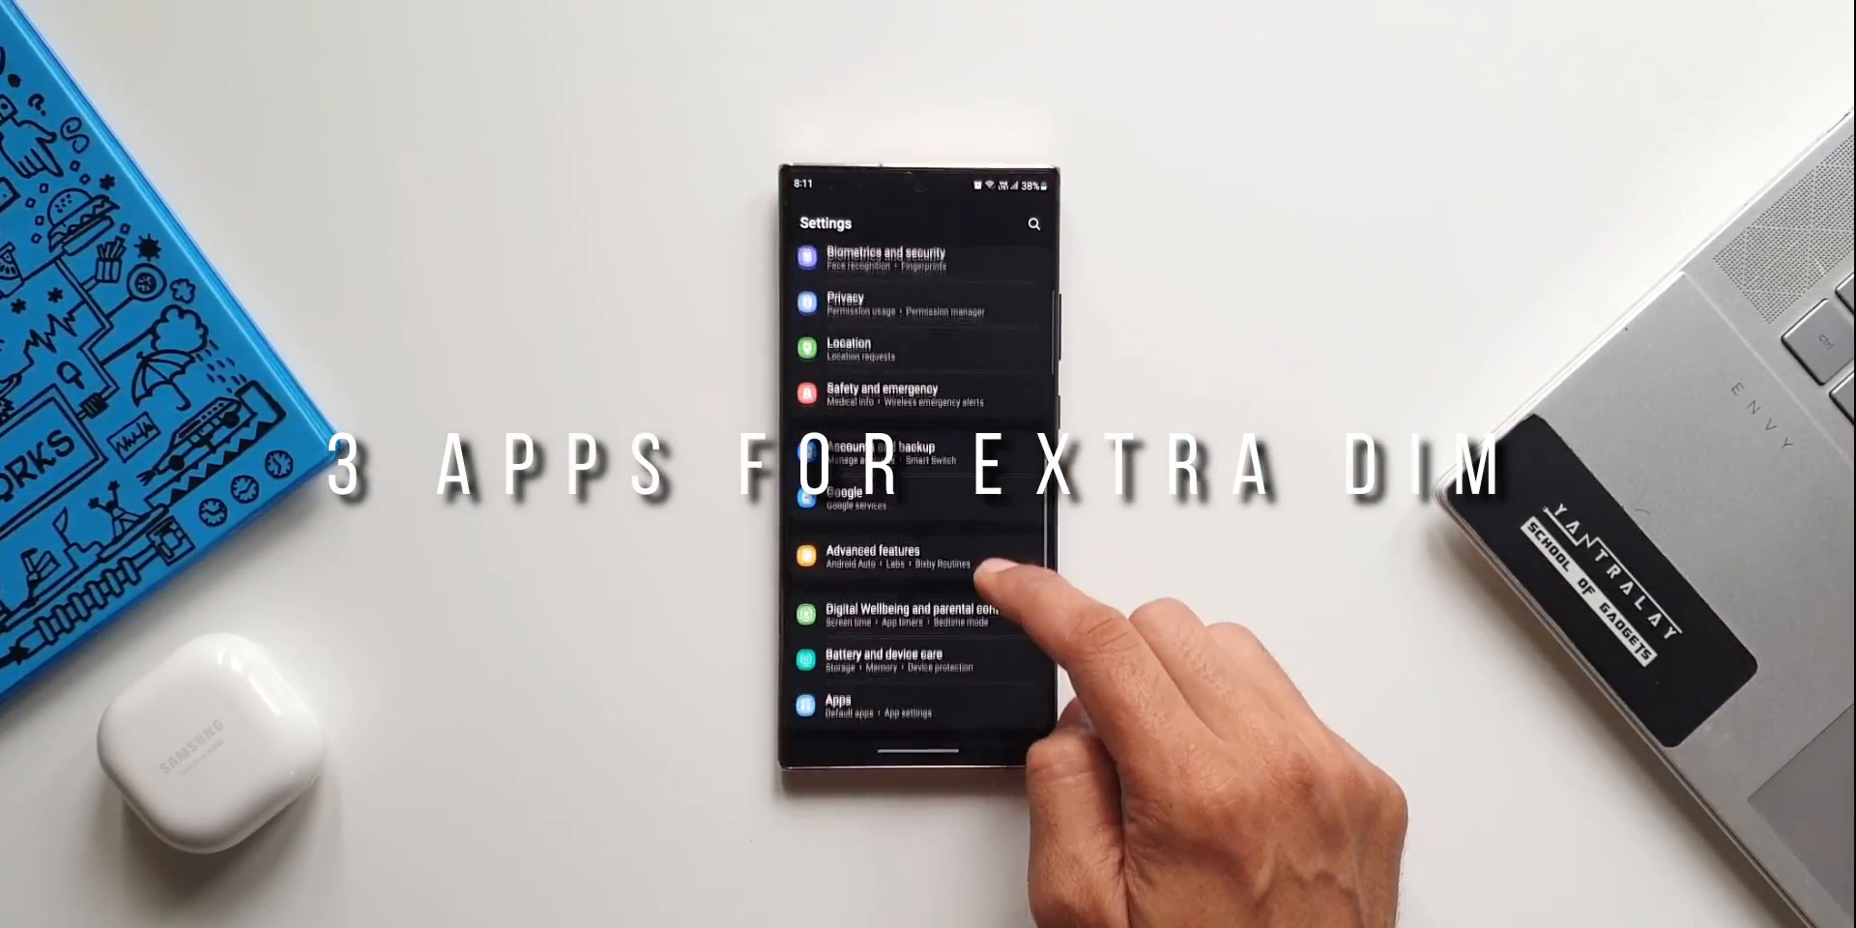
Navigate Accessibility > Visibility enhancements to the Extra dim page with its shortcut and intensity controls
scroll(down, 3)
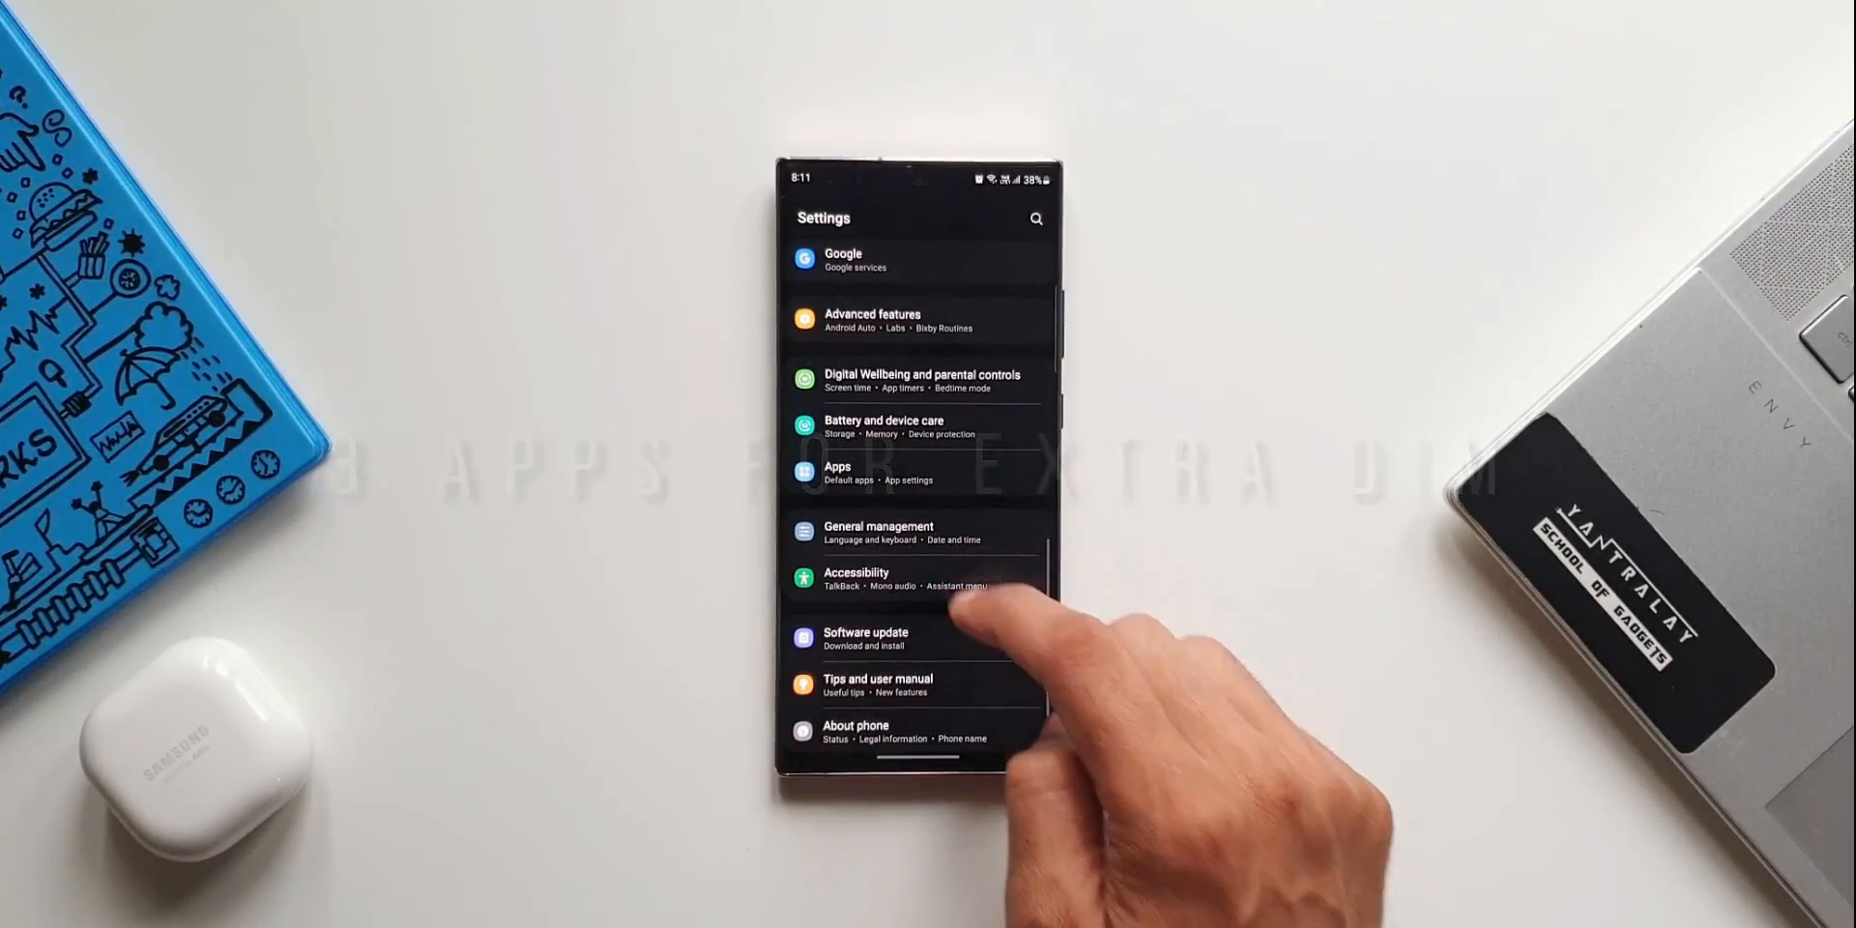
click(854, 578)
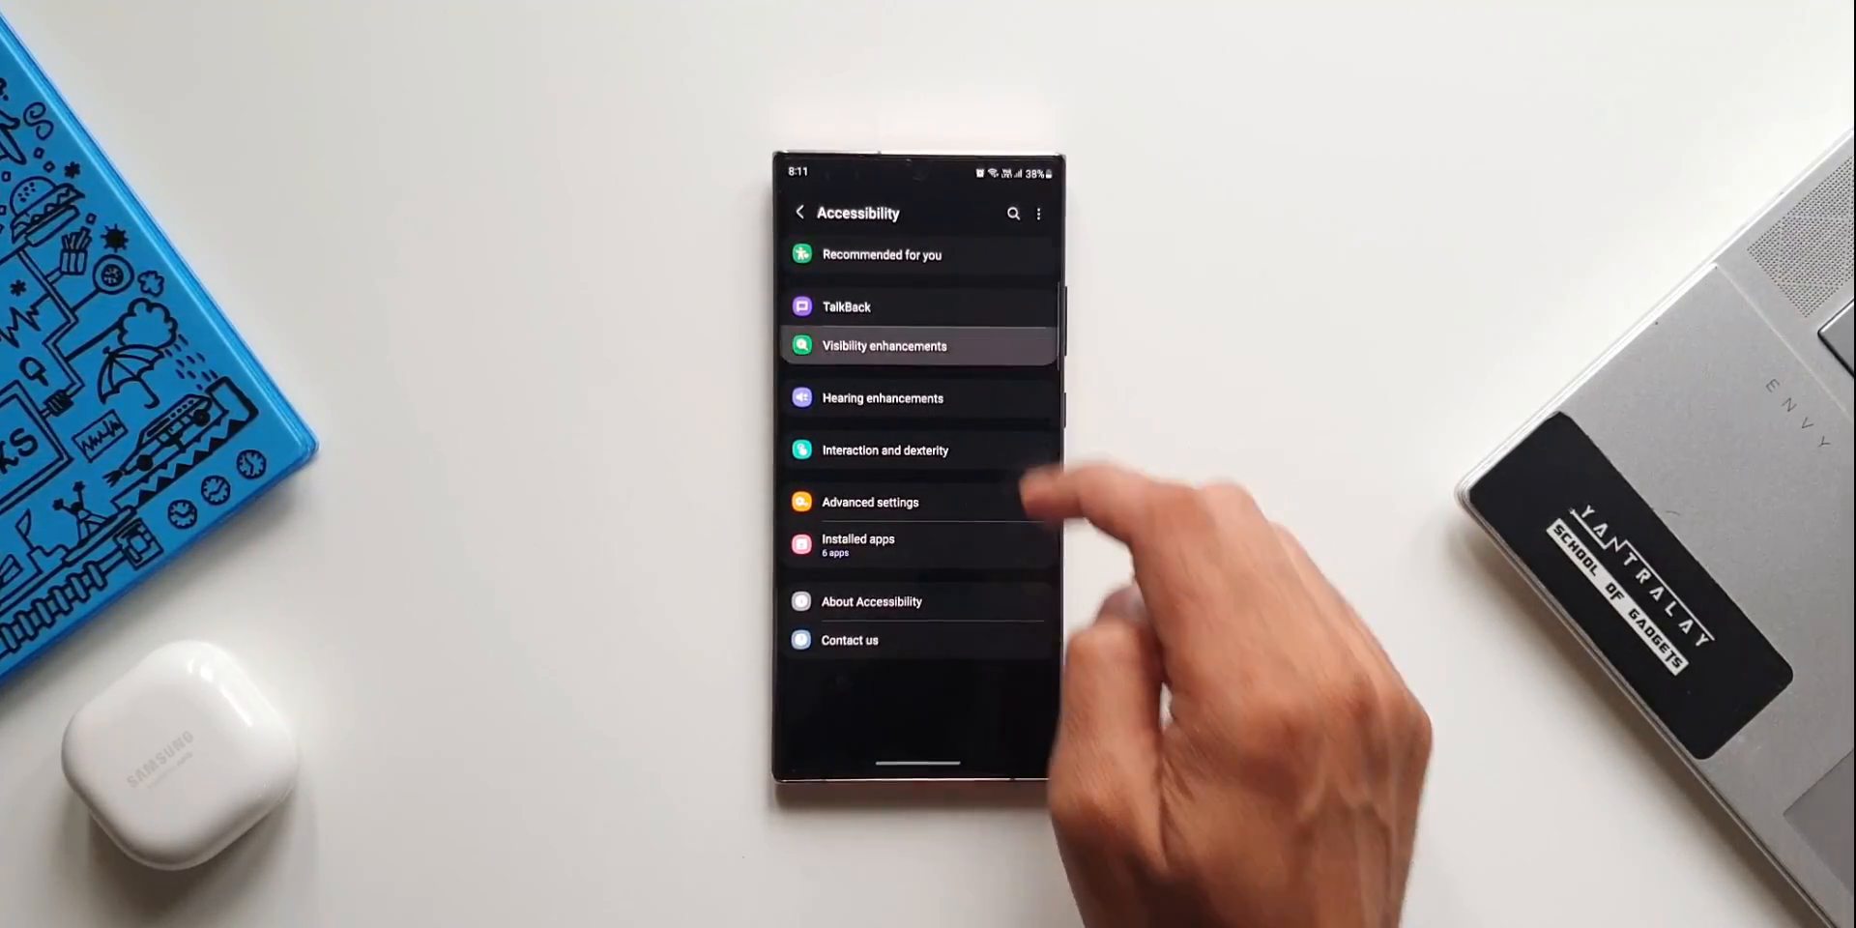
click(883, 346)
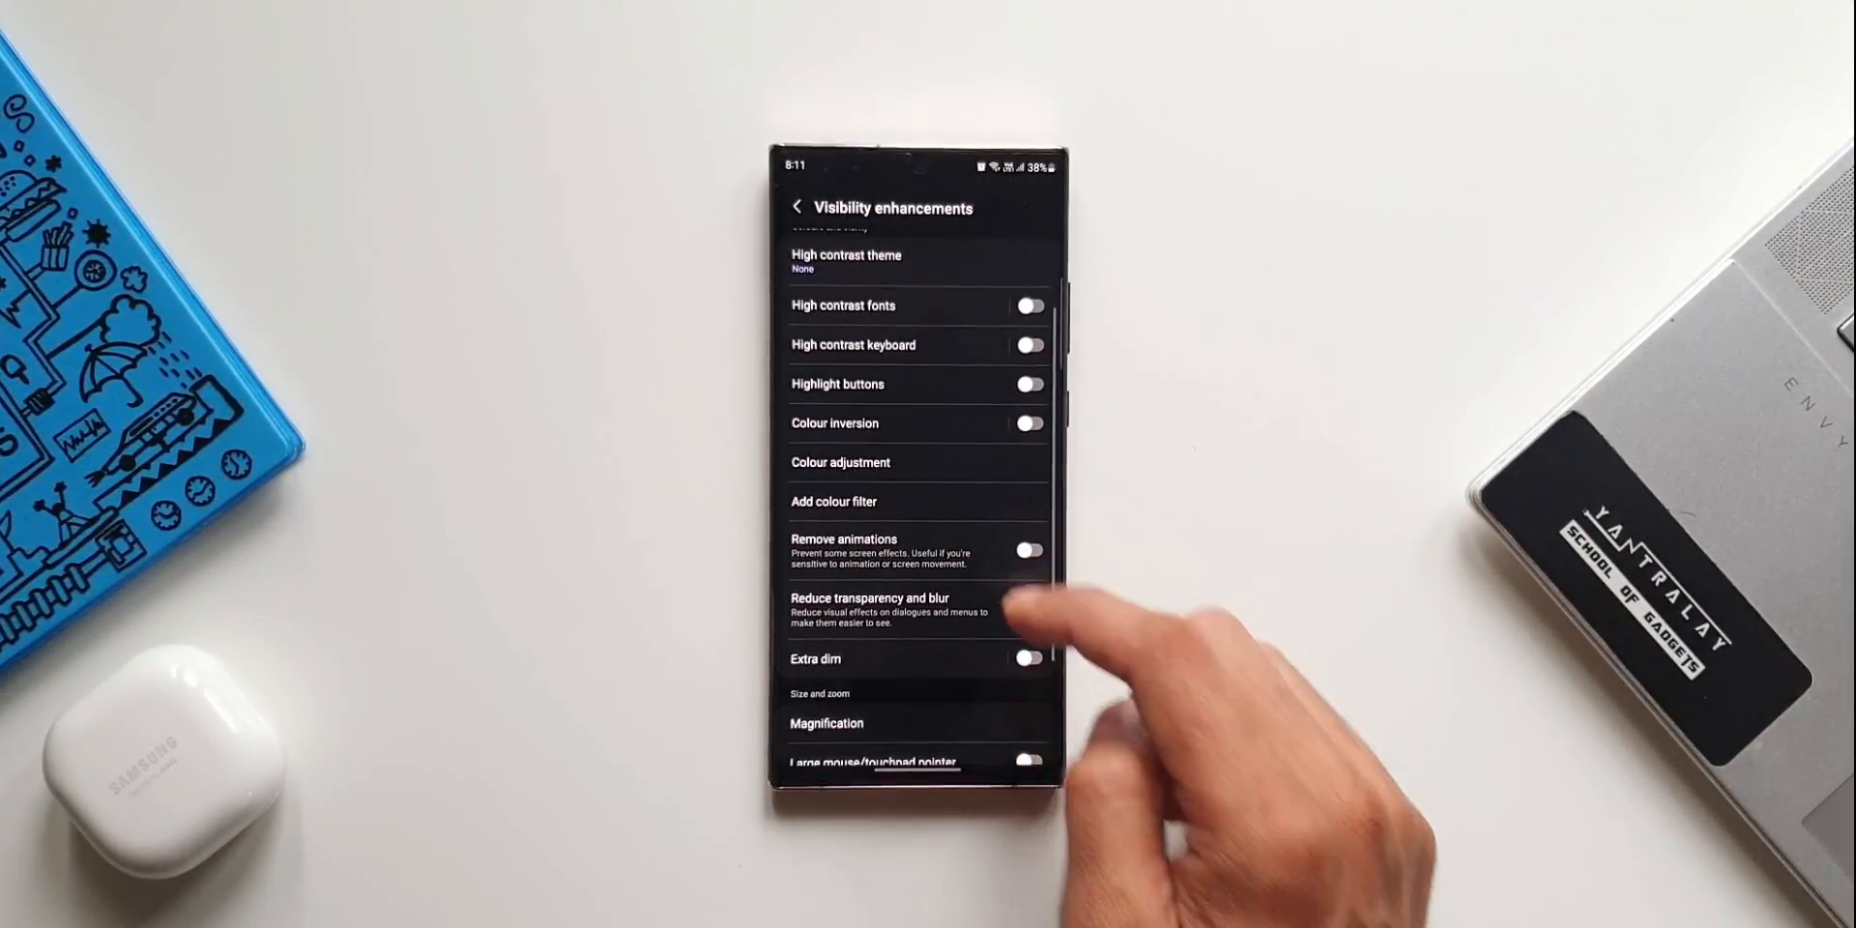
click(816, 658)
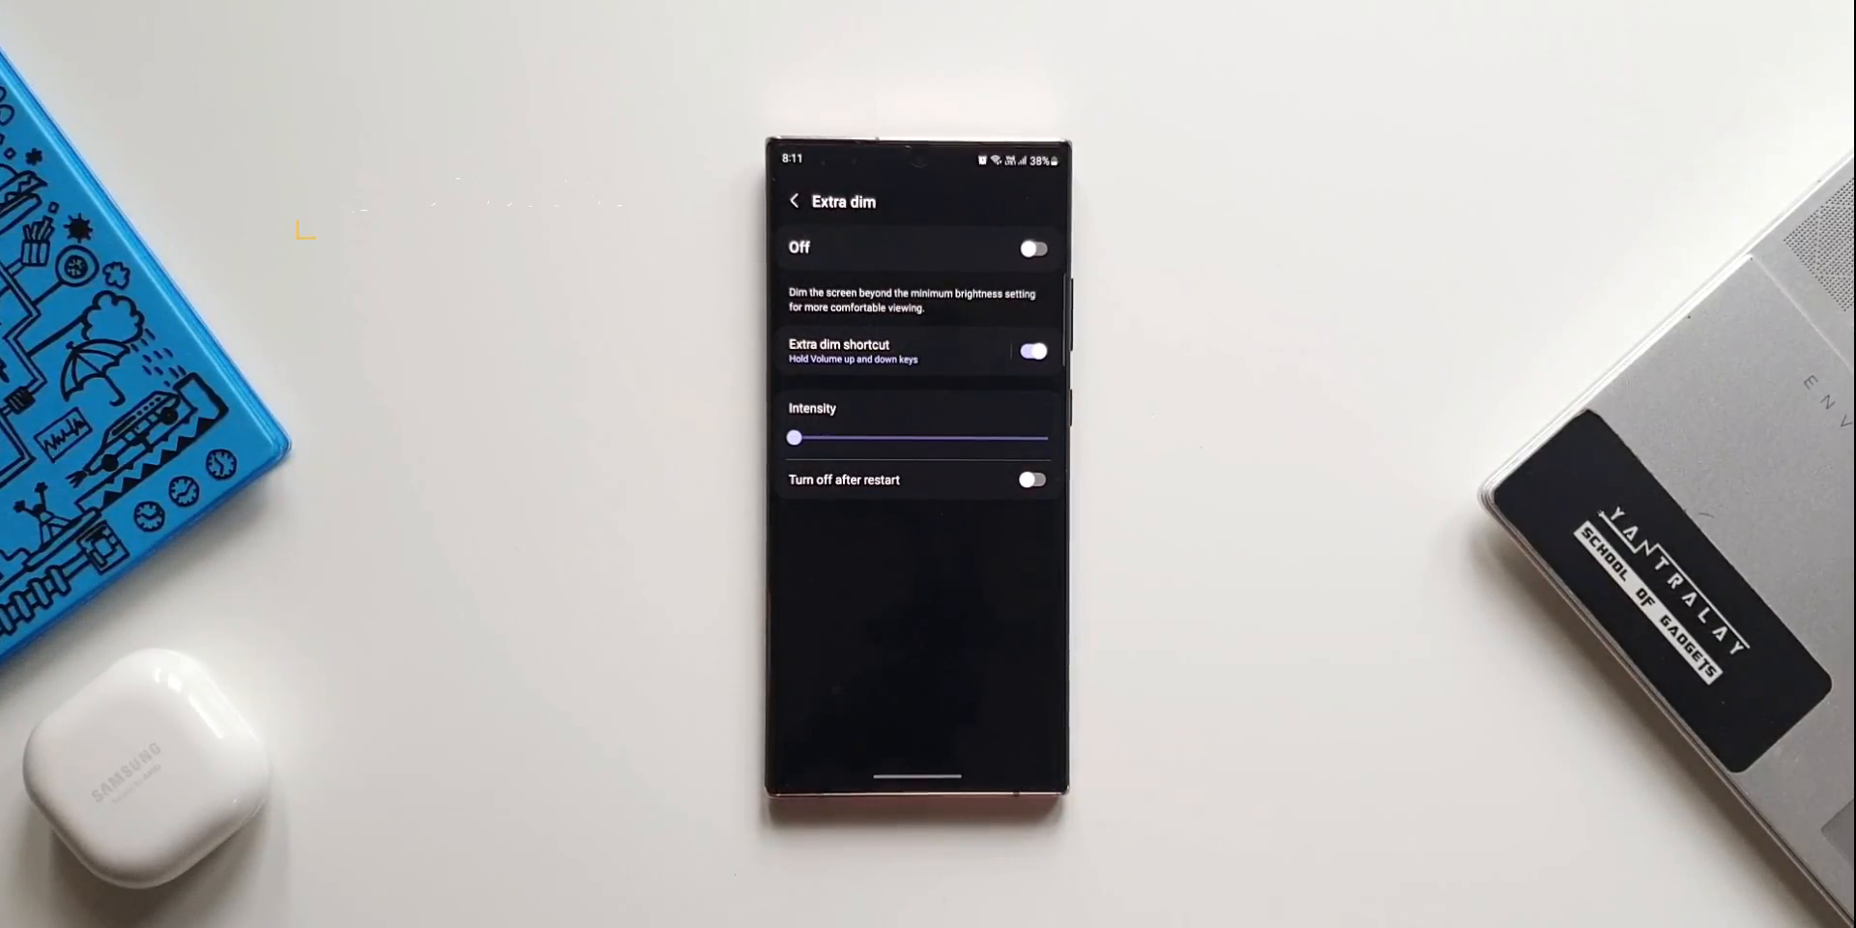
click(793, 201)
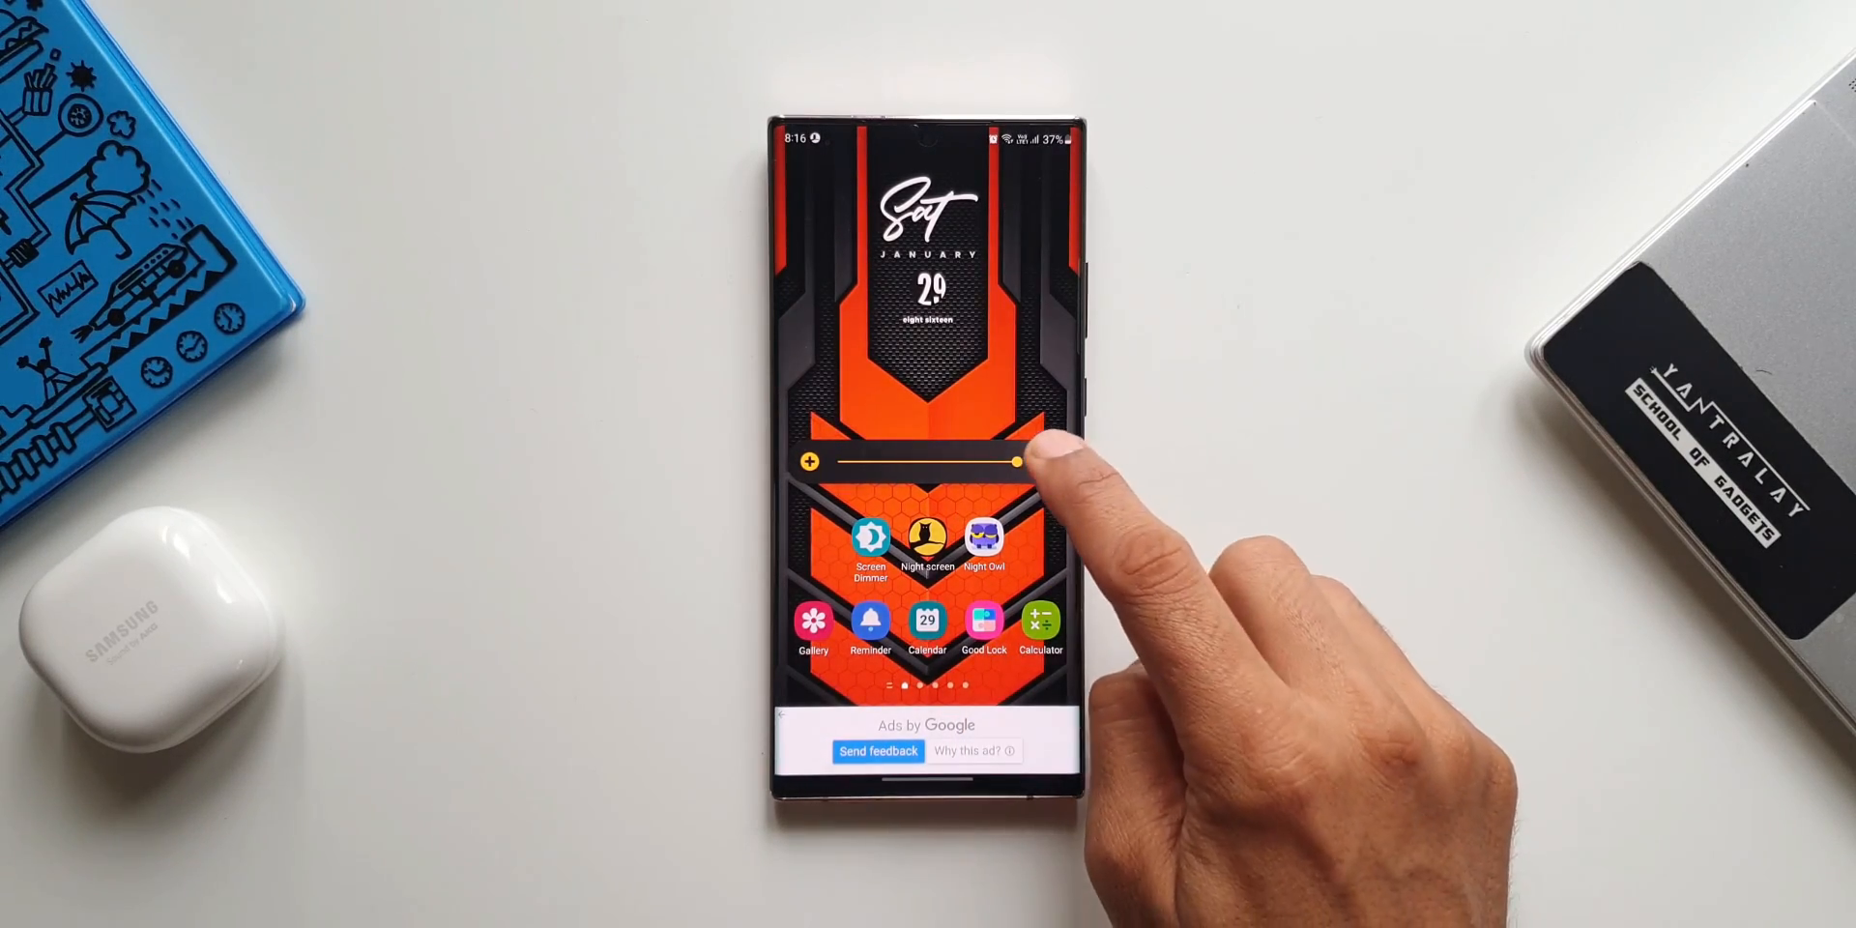
In Night Screen settings, toggle Minimum brightness on and back off
click(927, 538)
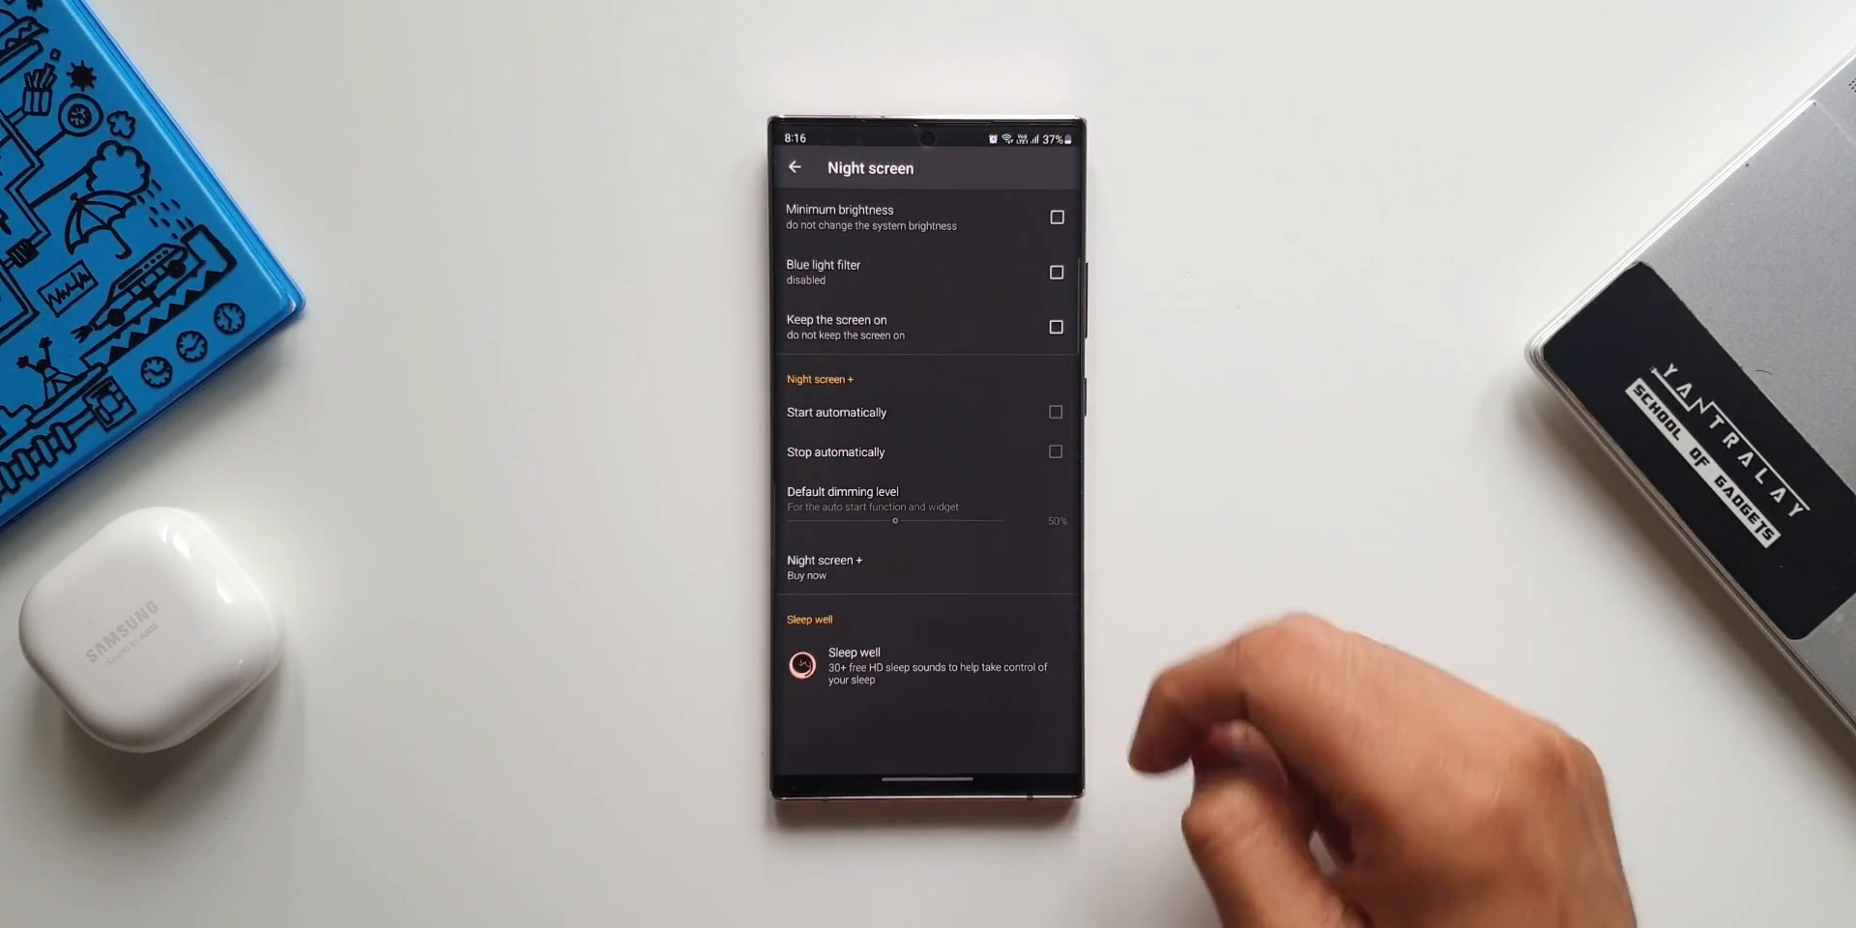
click(1054, 218)
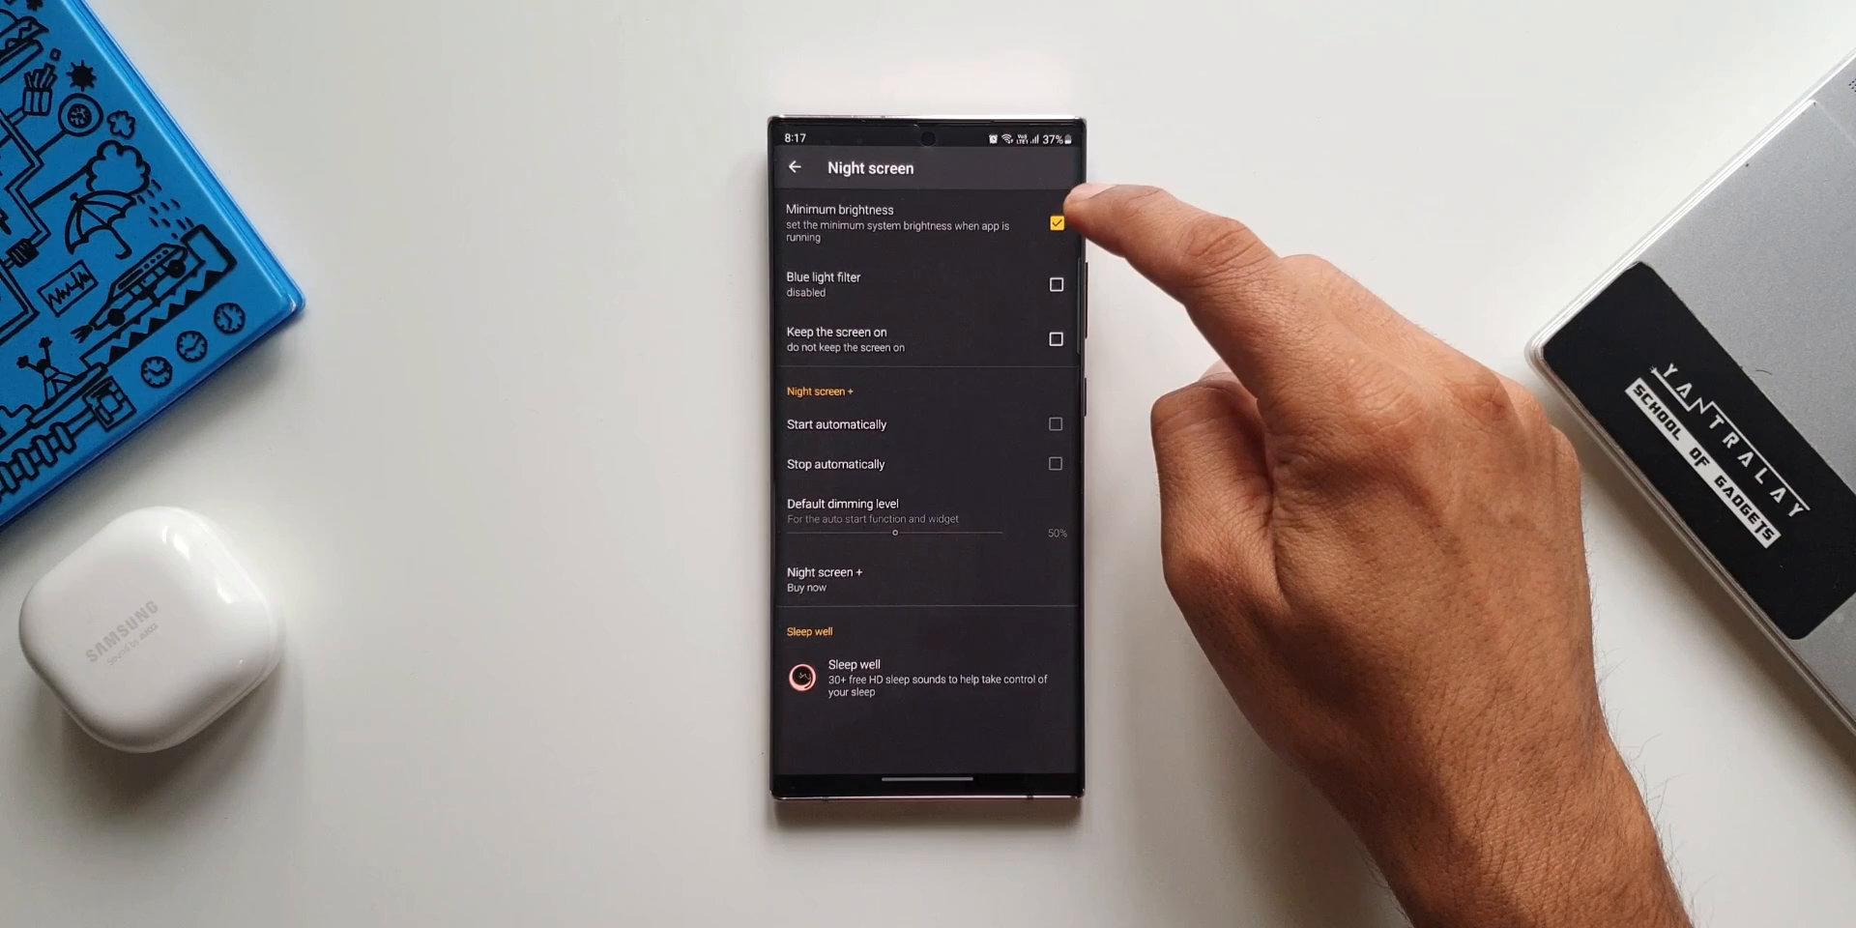
click(1055, 222)
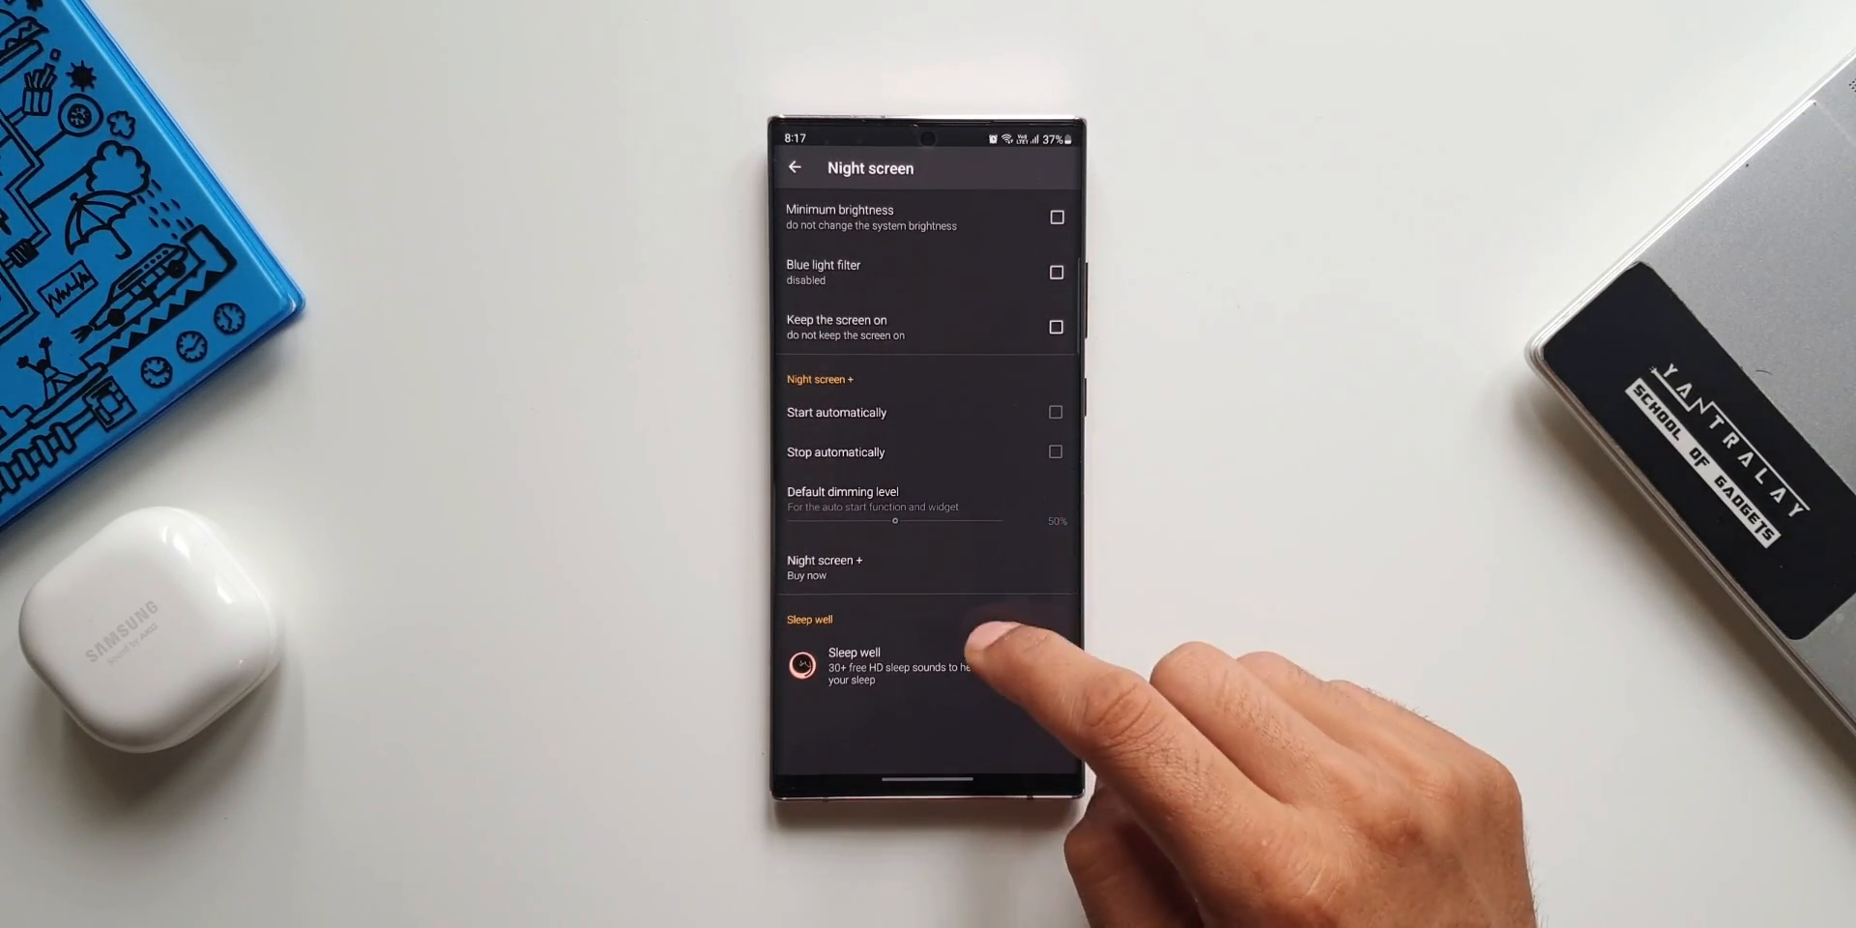
mouse_move(995, 663)
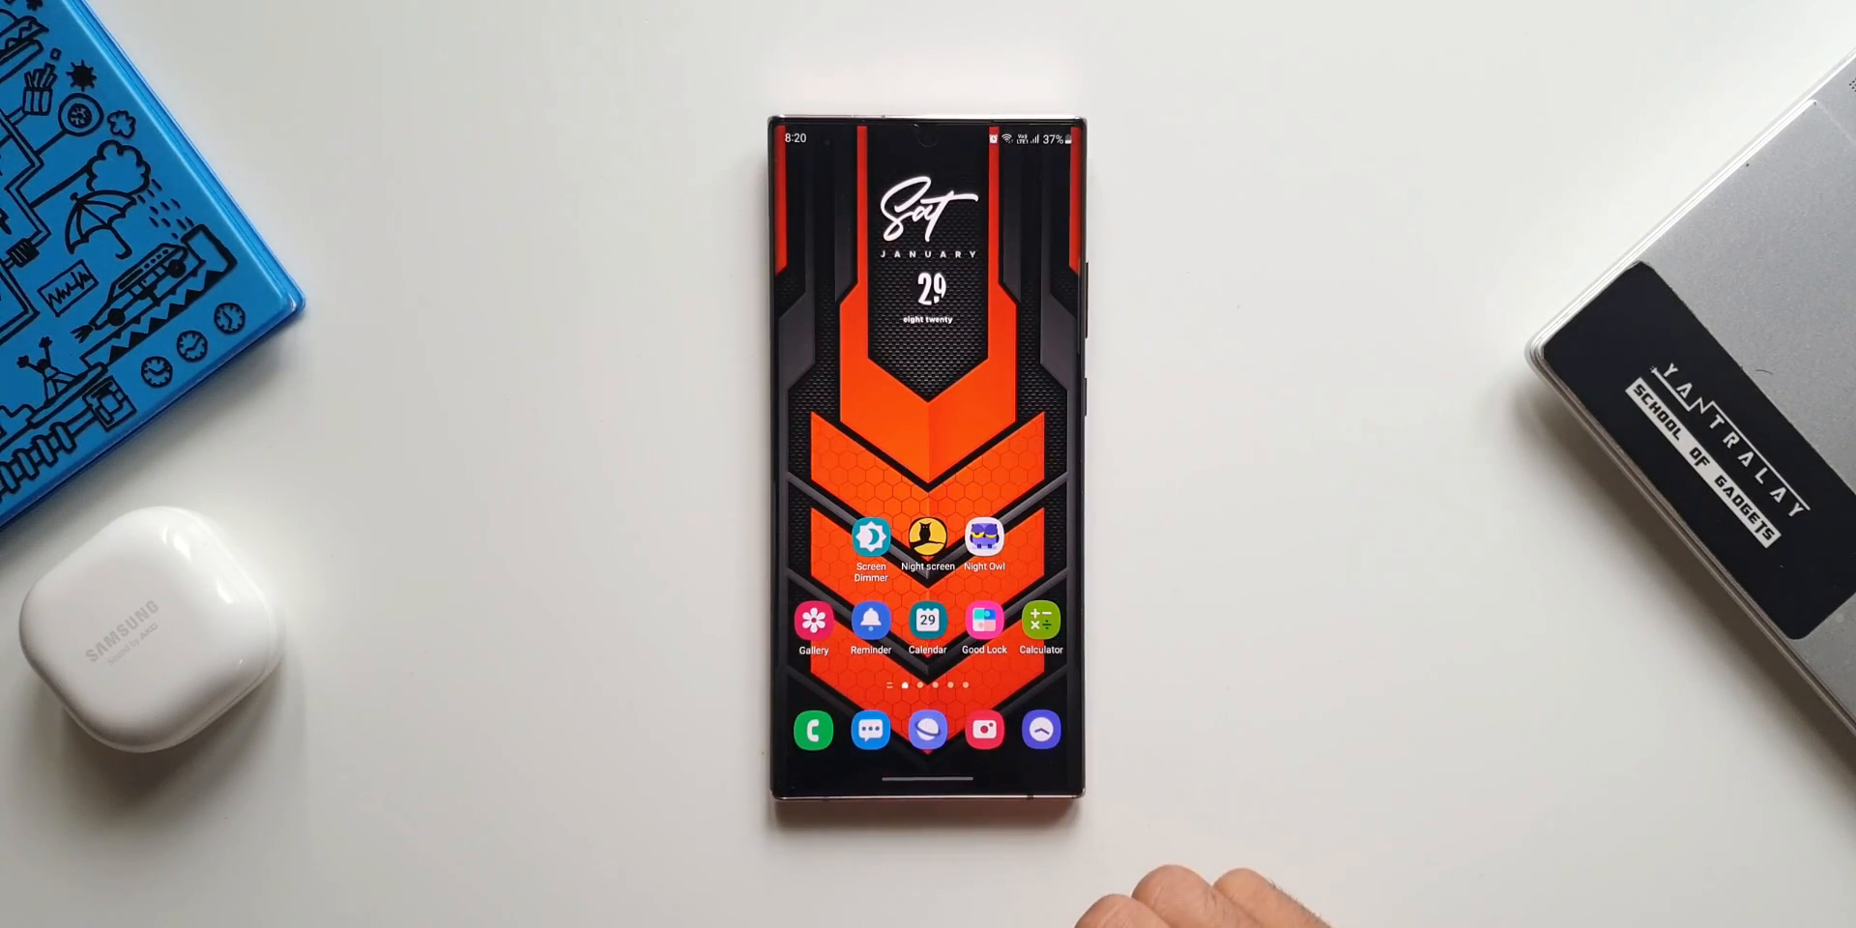
Launch Screen Dimmer and browse its shake, scheduler and shortcut options
click(871, 538)
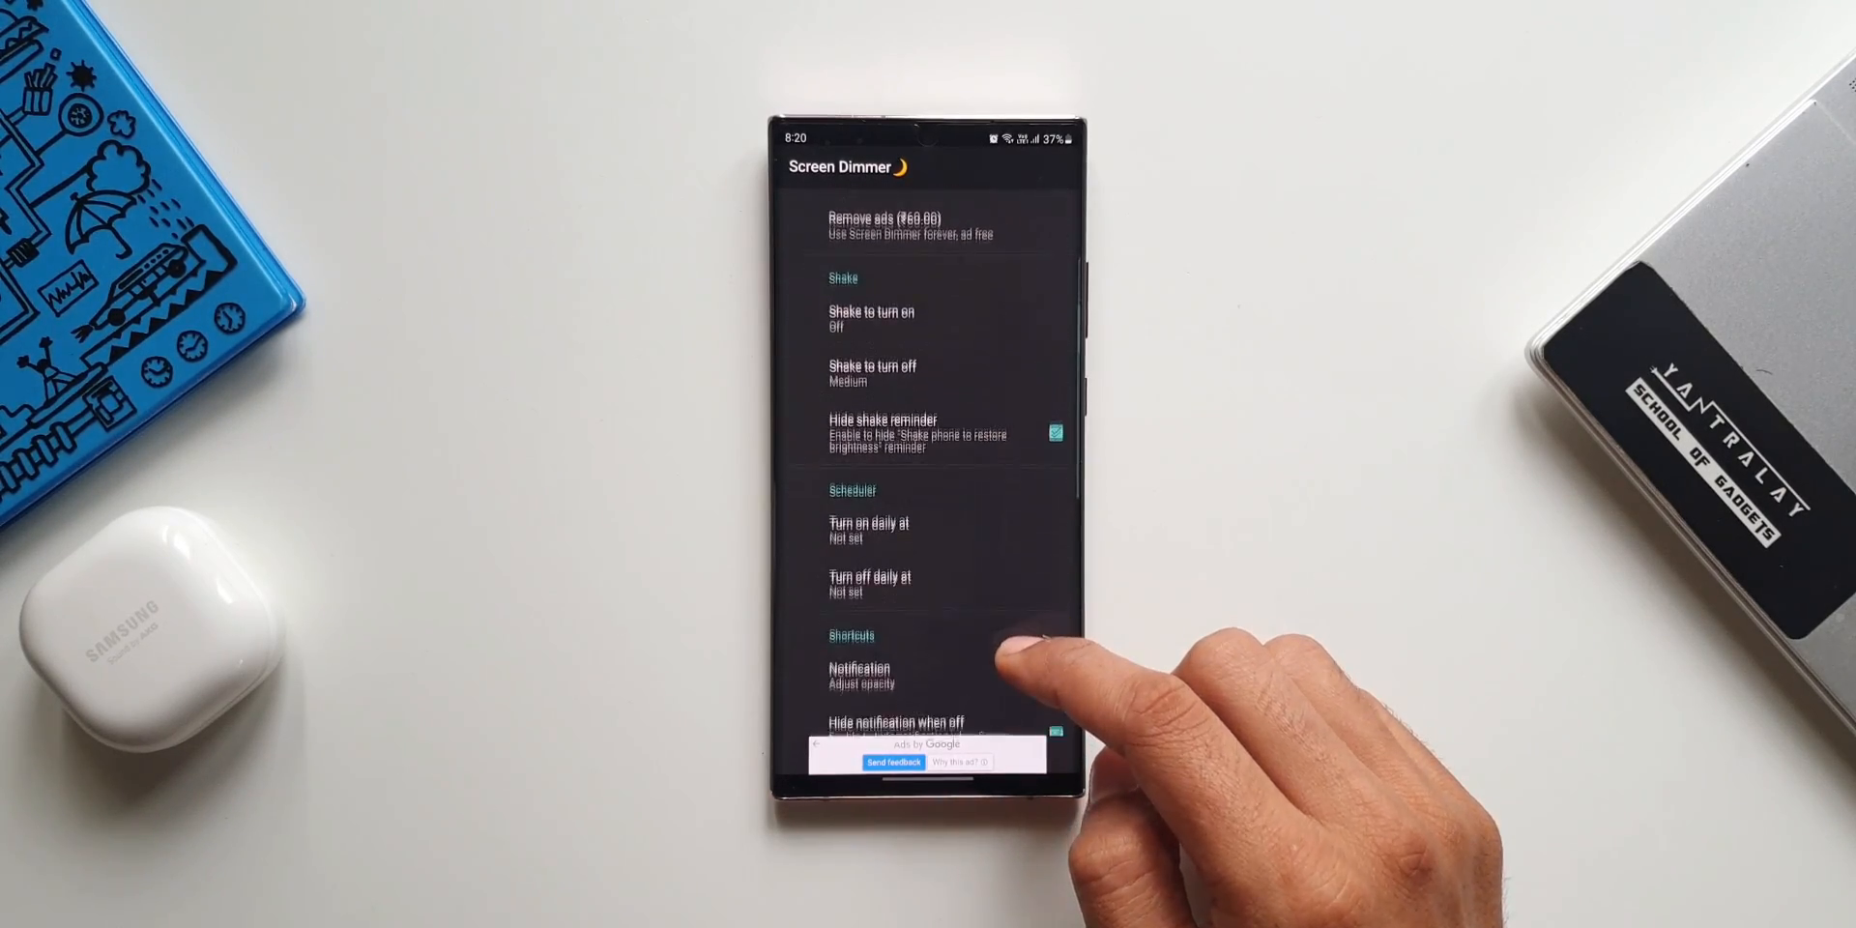
scroll(up, 3)
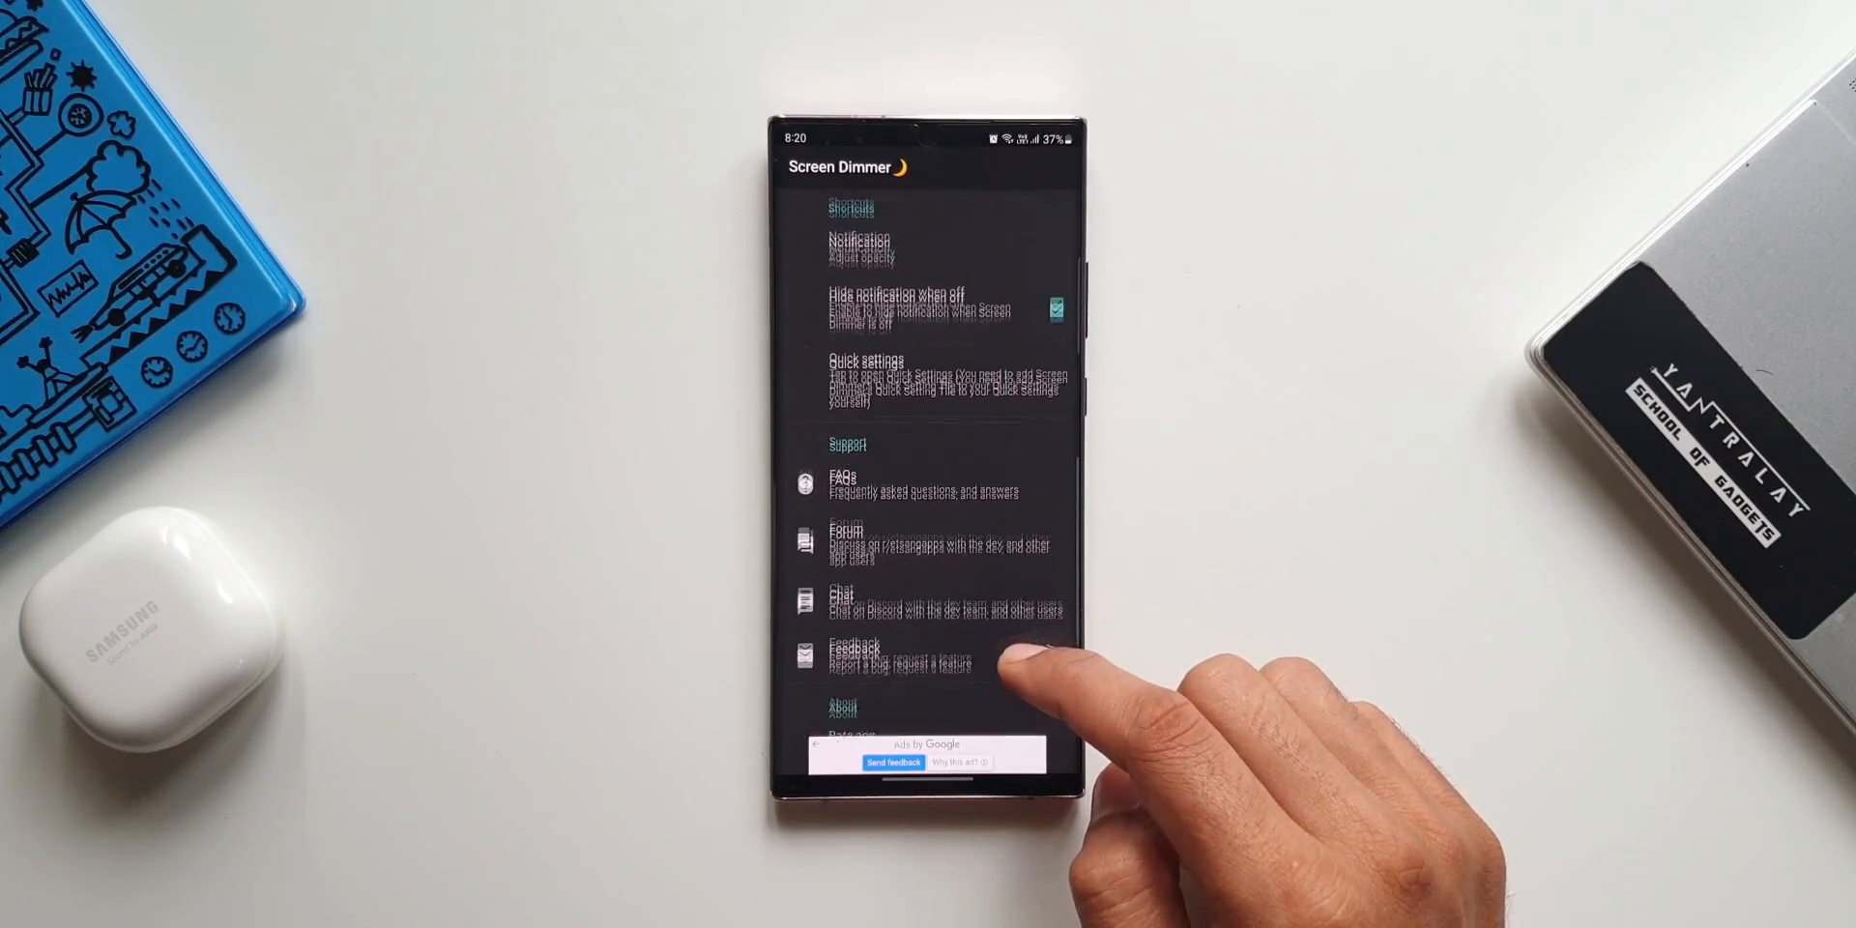
scroll(up, 3)
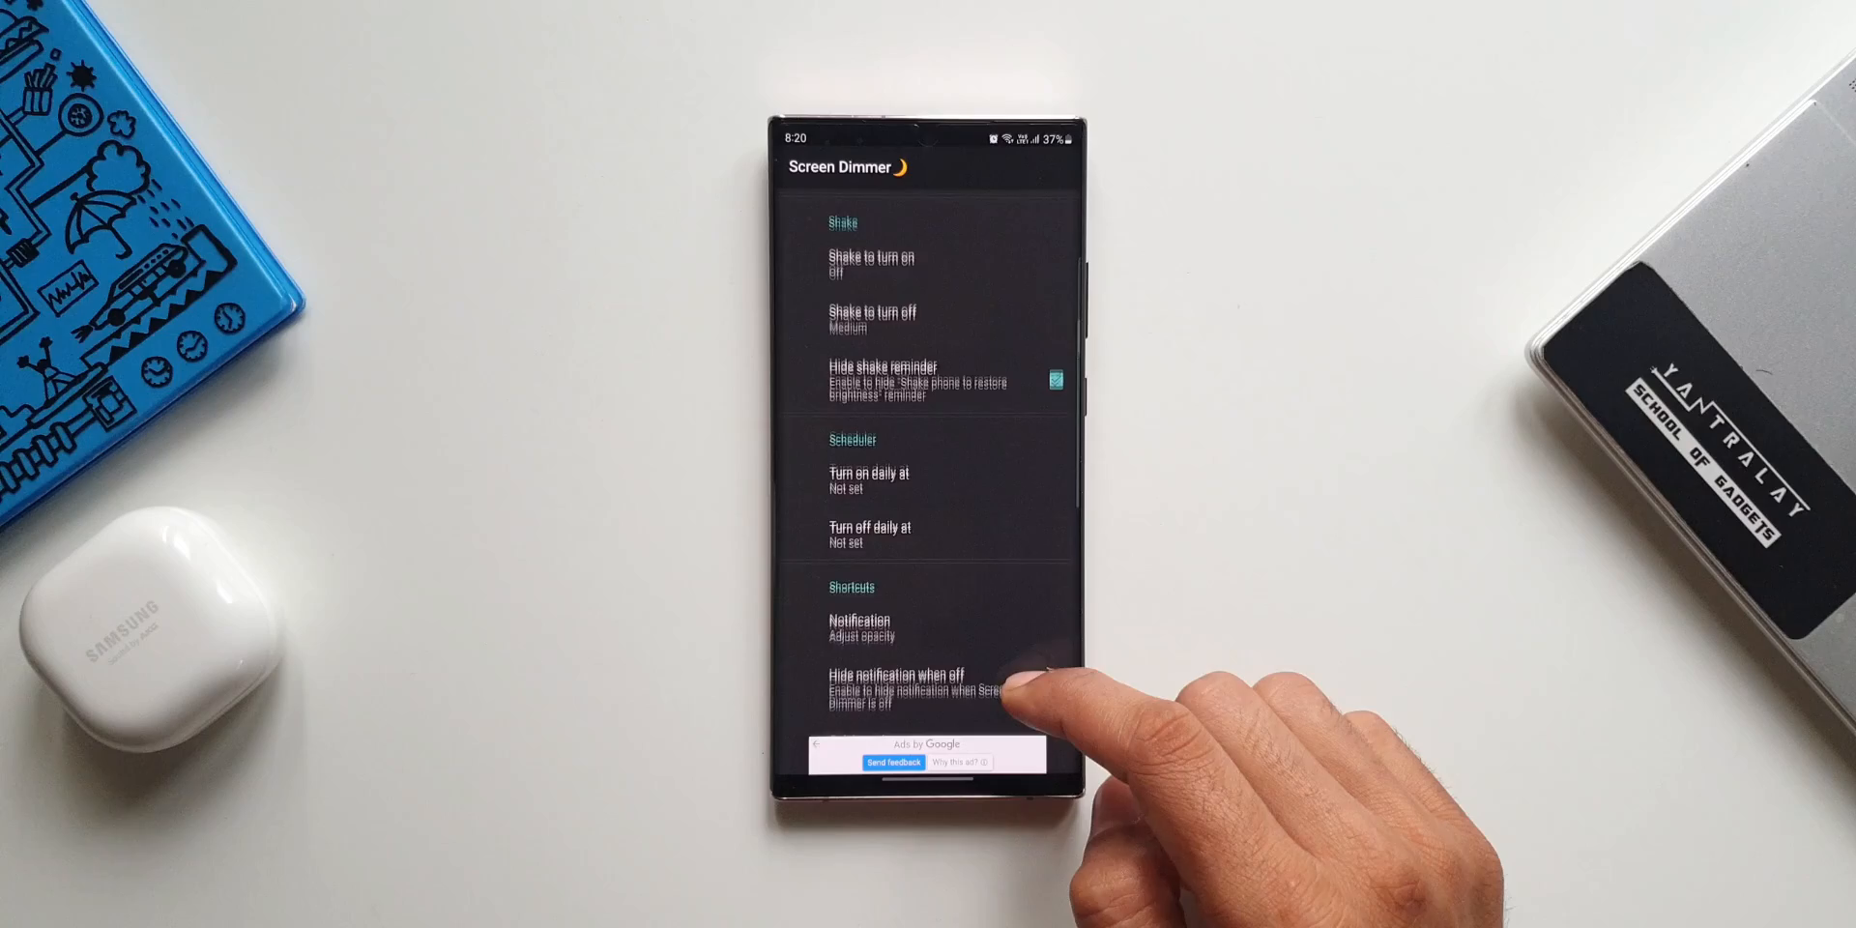
click(870, 320)
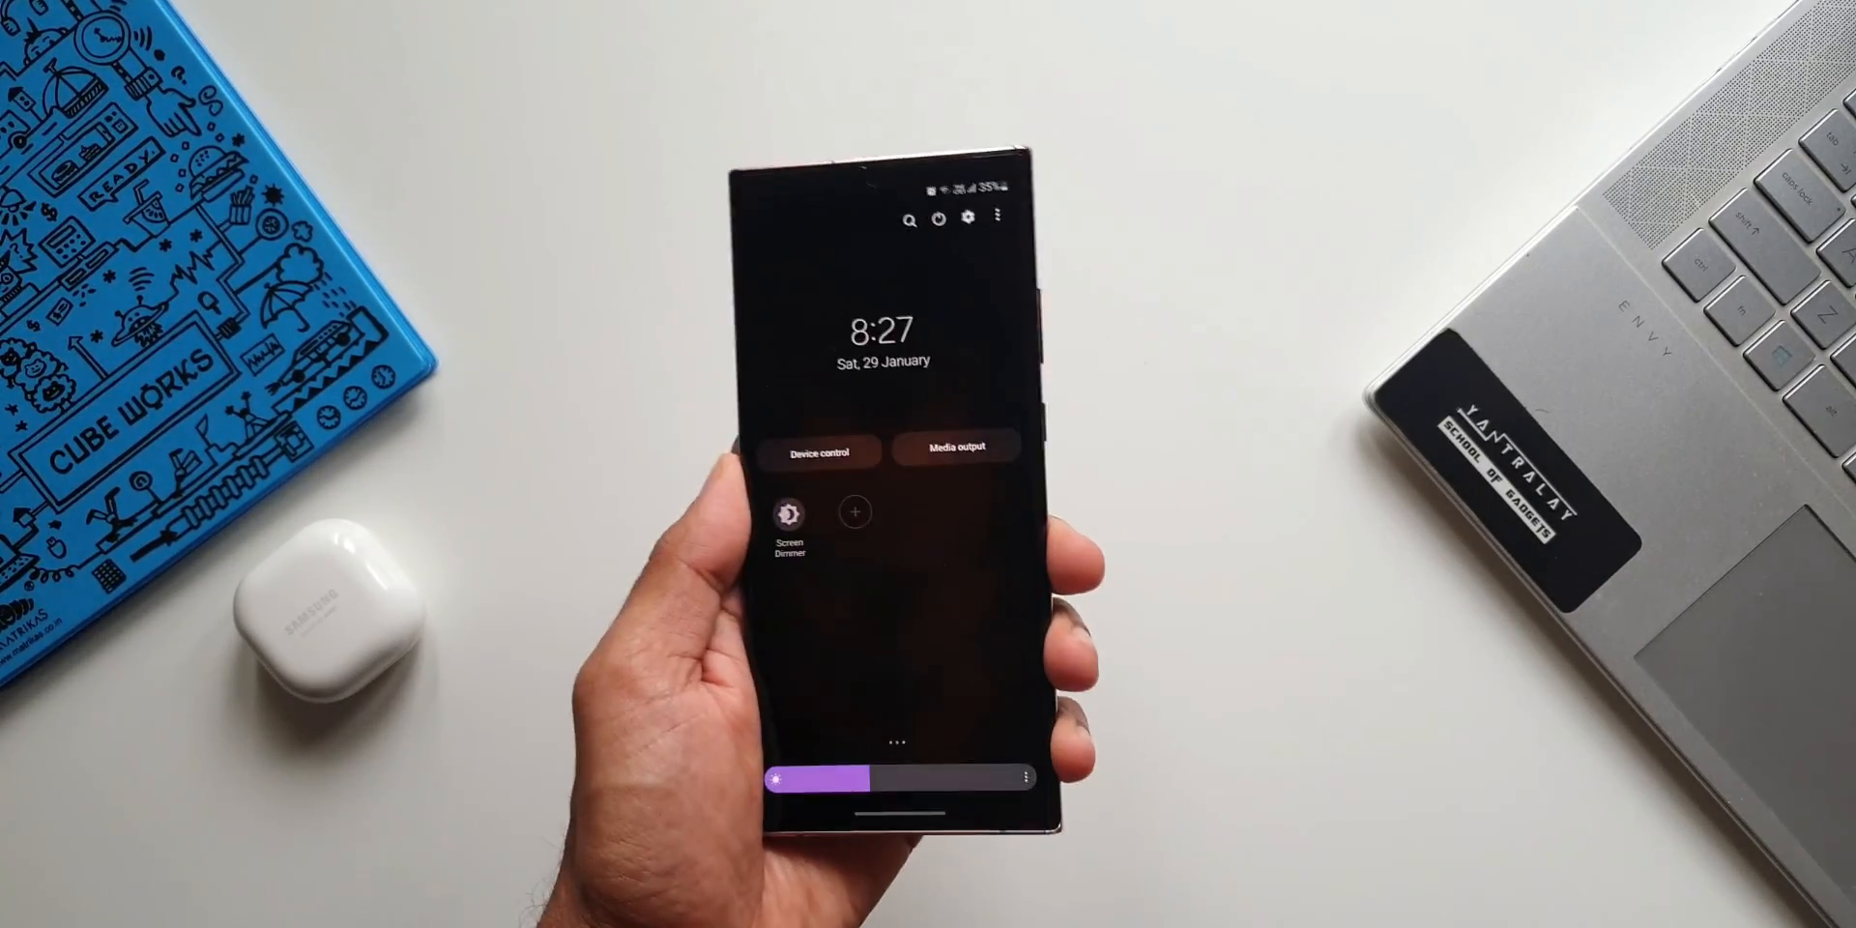
Reopen Screen Dimmer's settings from its Quick Settings tile, showing Minimum brightness and shake reminder options
click(787, 511)
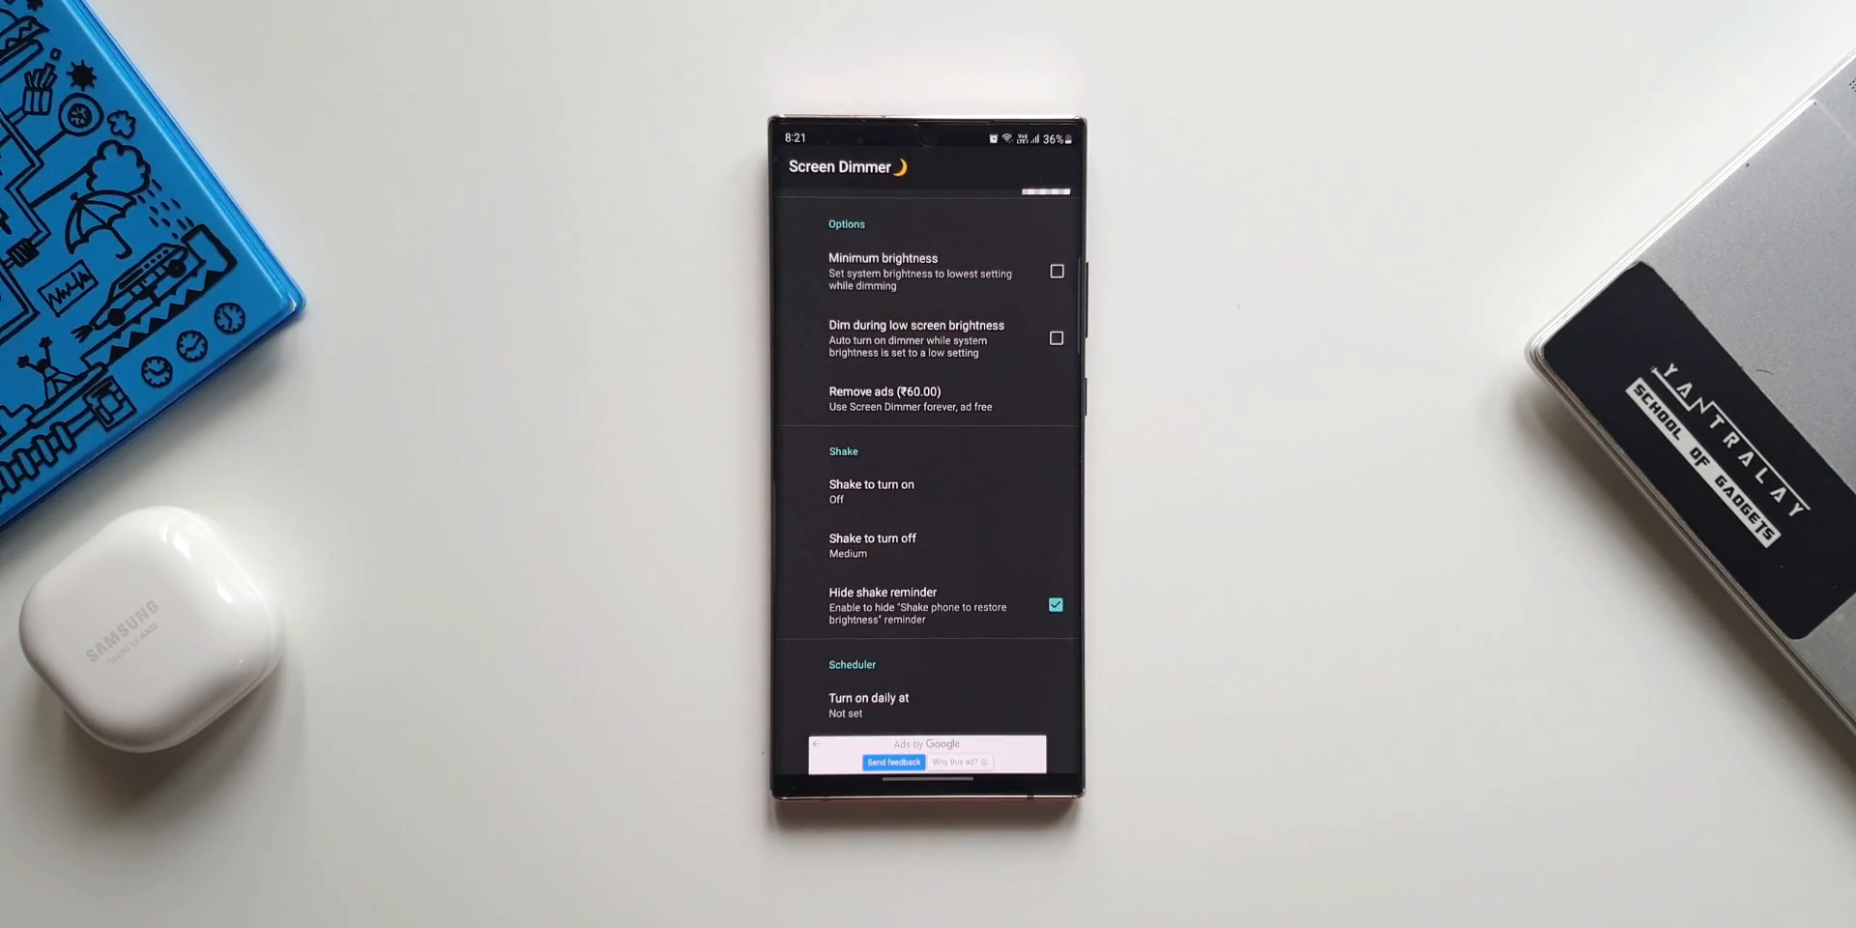
click(872, 544)
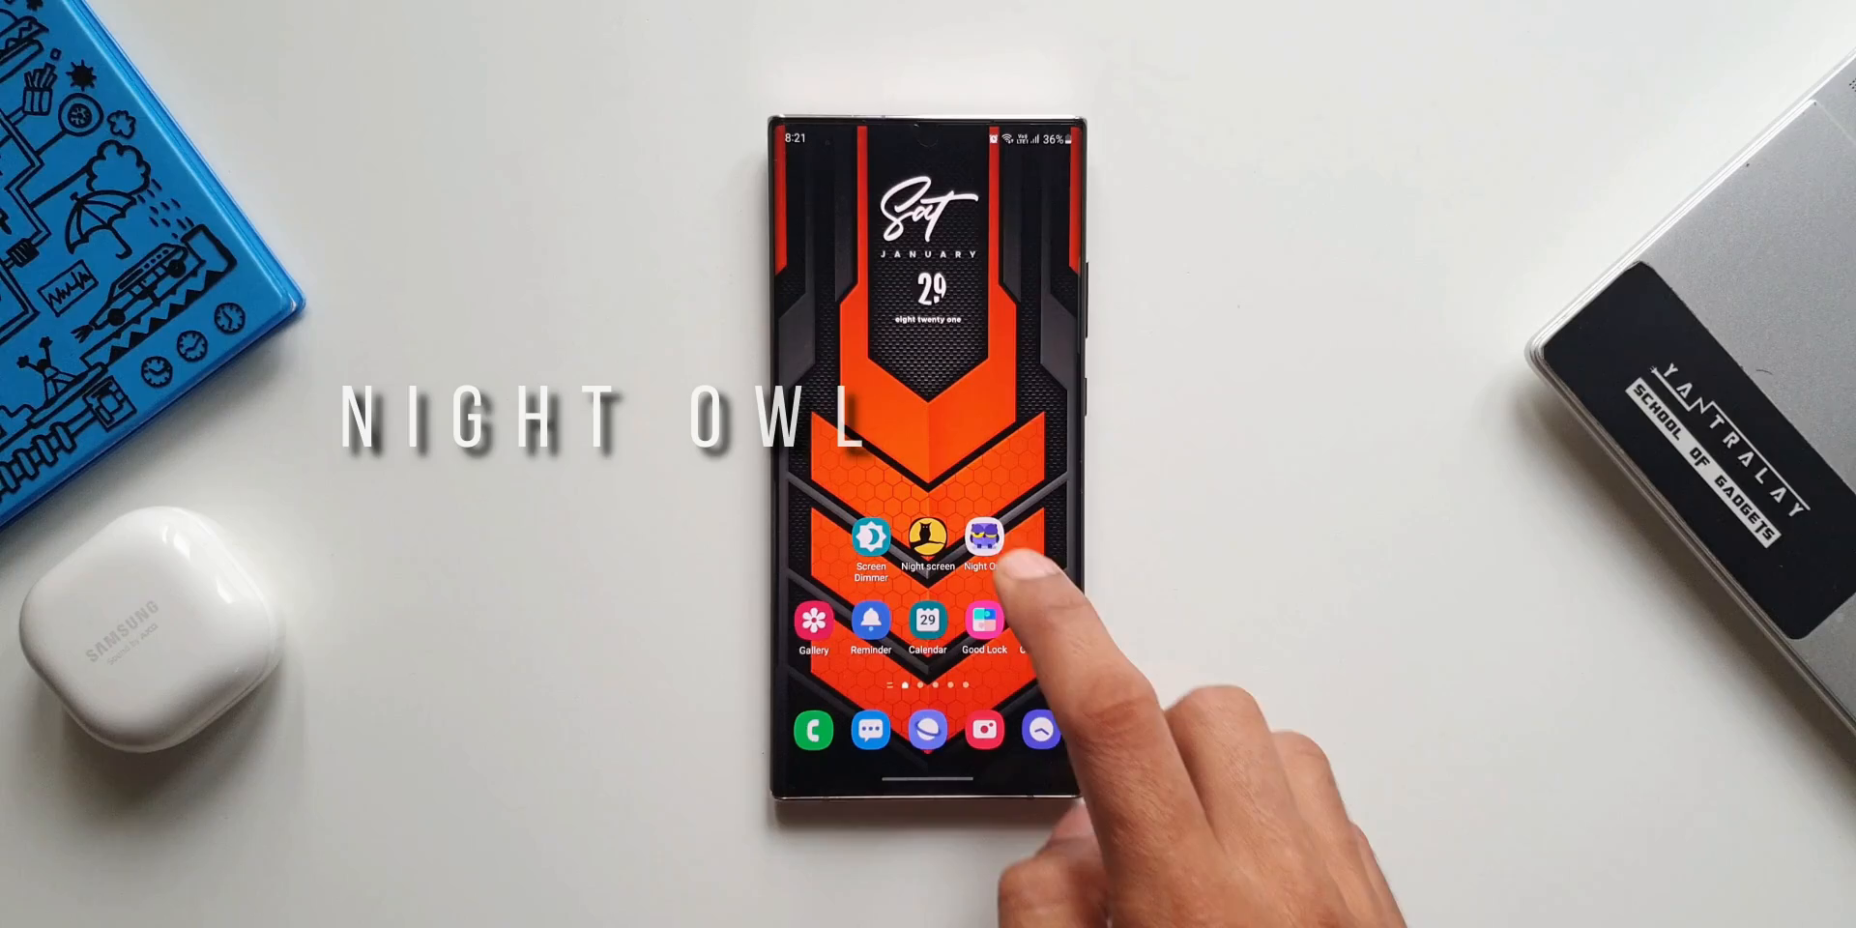
Launch Night Owl and view its Dimmer, Scheduler and Setting tabs with Filter nav bar and Minimum brightness on
click(983, 543)
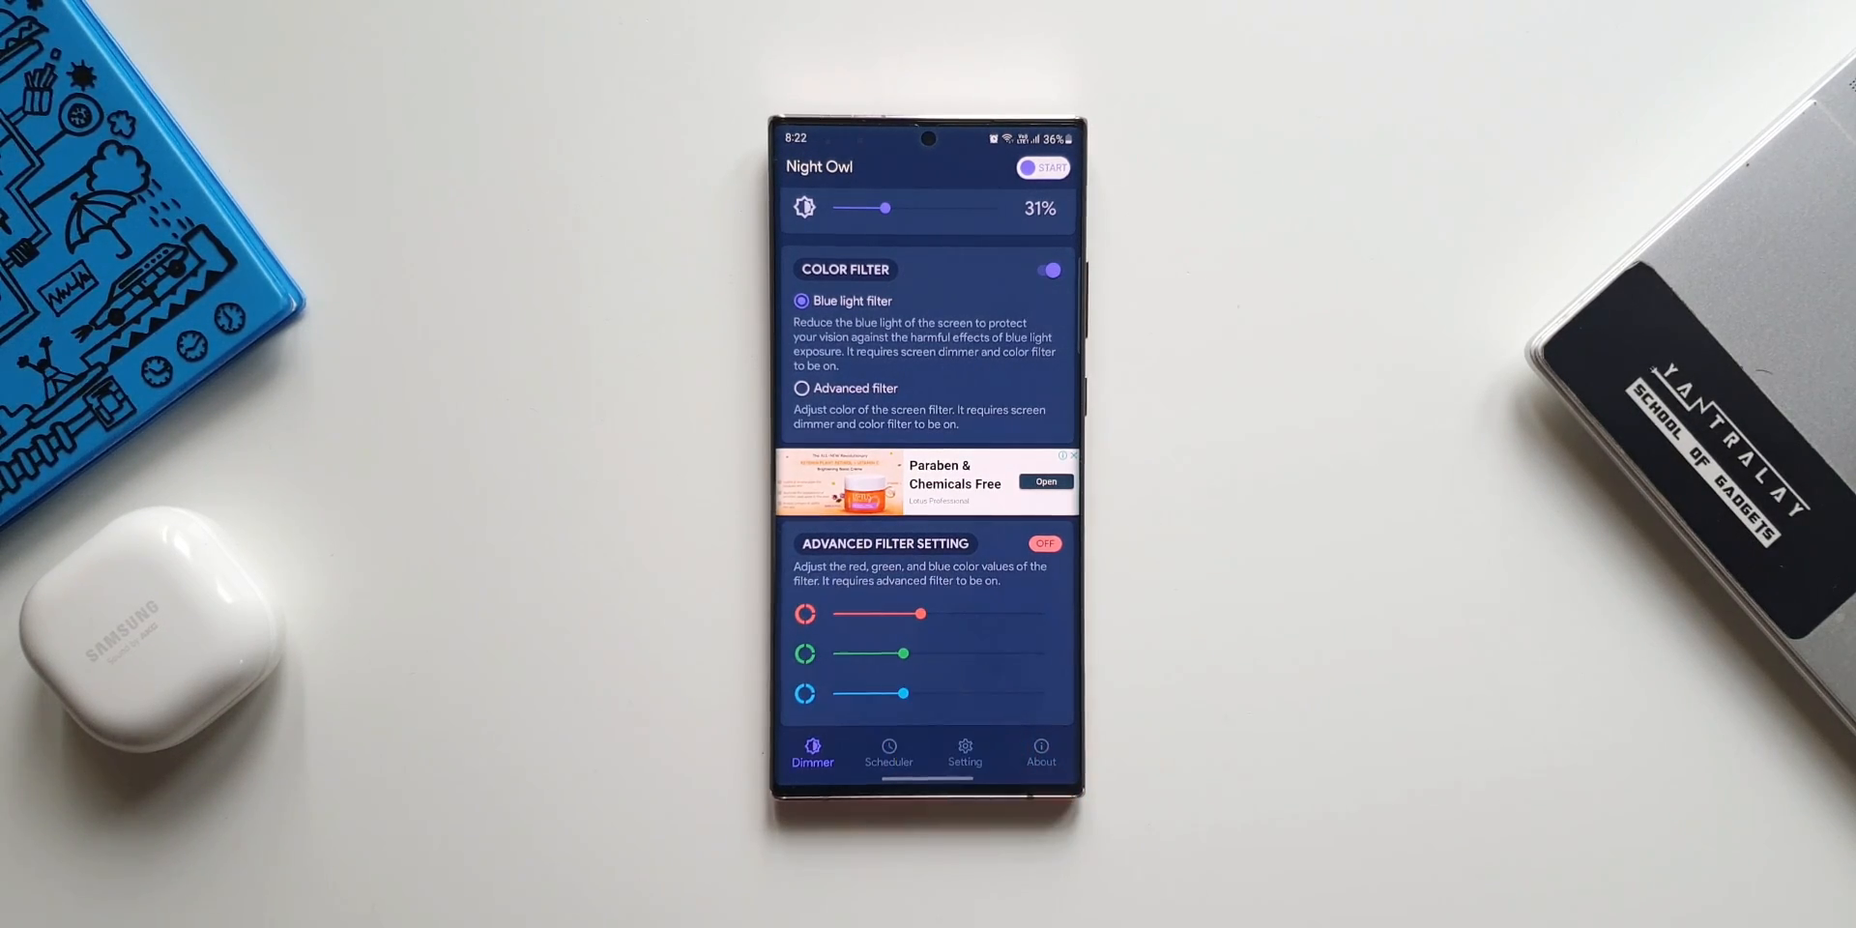
click(887, 754)
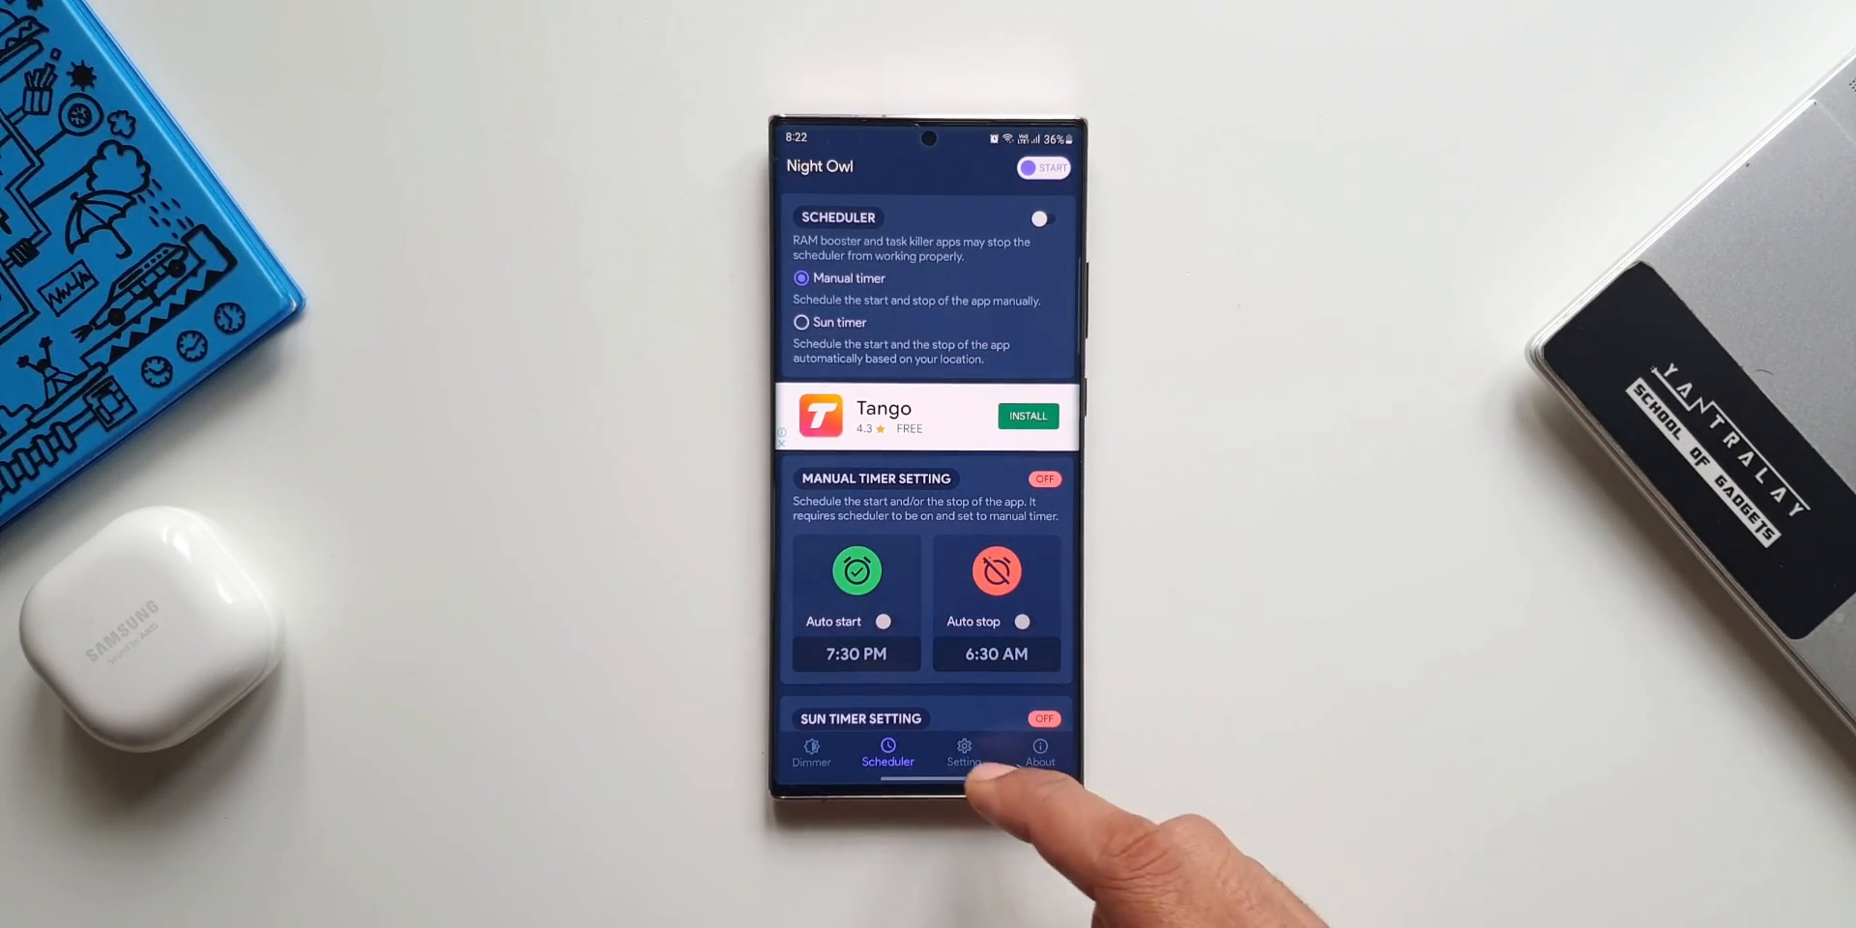
click(964, 754)
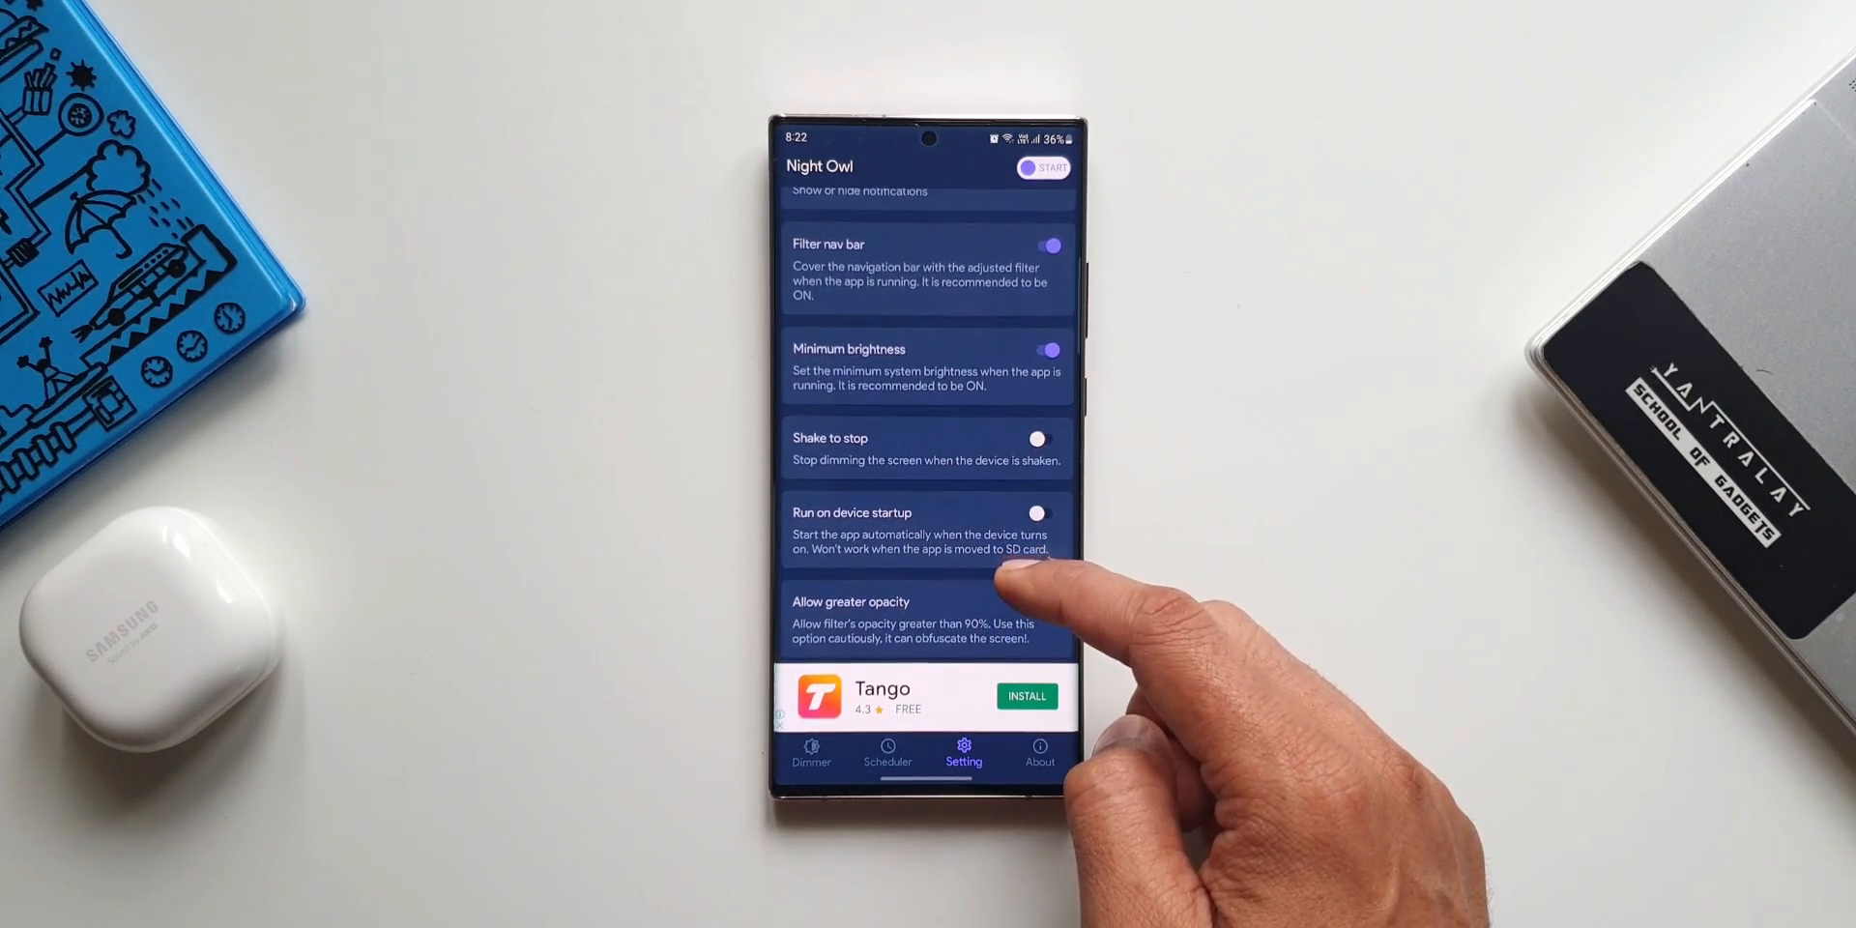
scroll(down, 3)
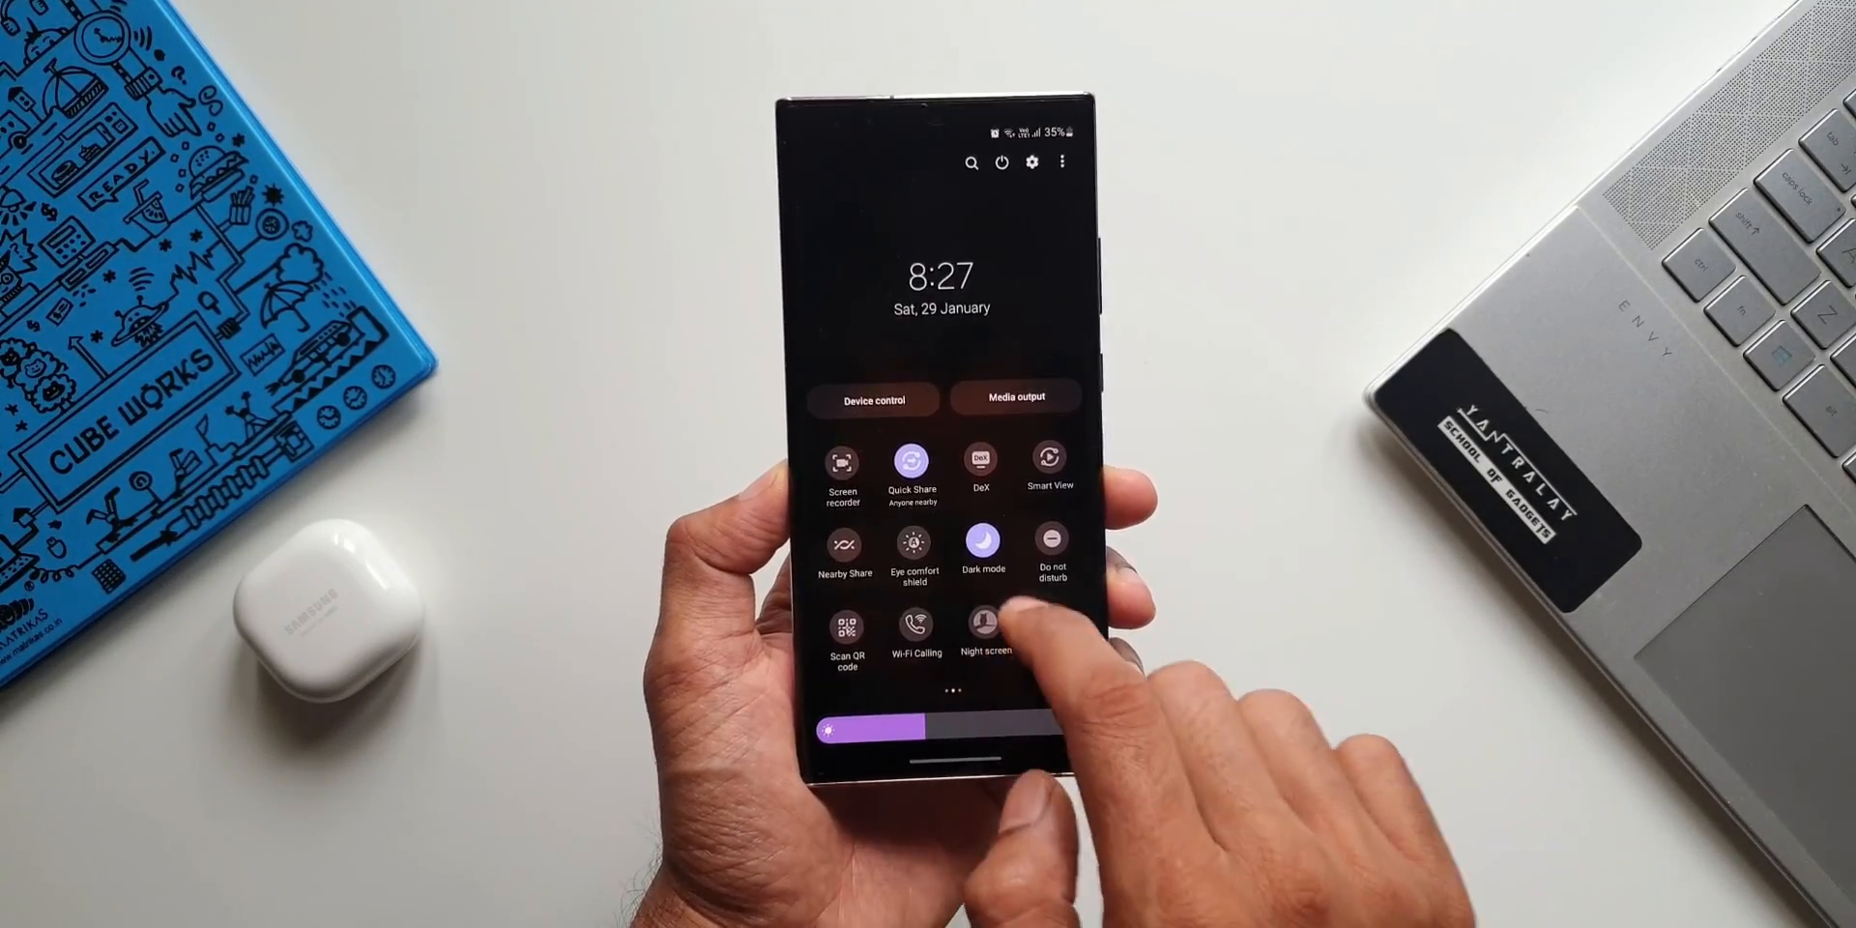
Swipe through Quick Panel pages showing the Extra dim, Screen Dimmer and Night screen tiles
scroll(left, 3)
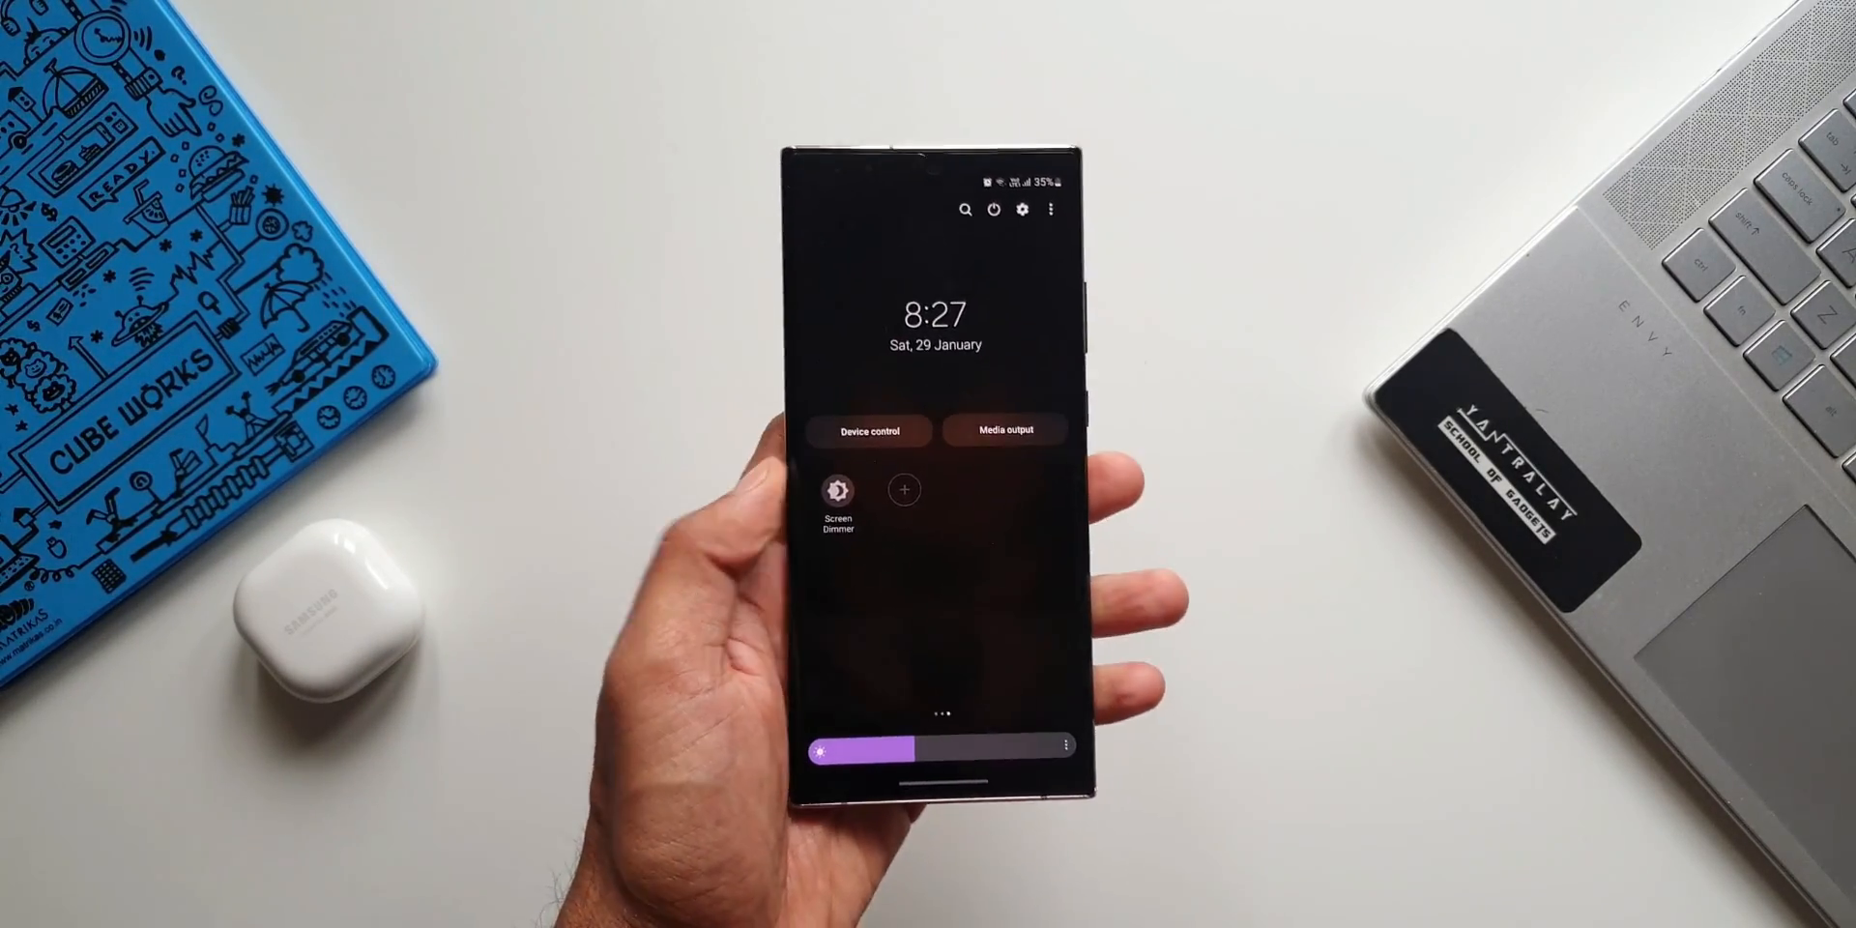
scroll(down, 3)
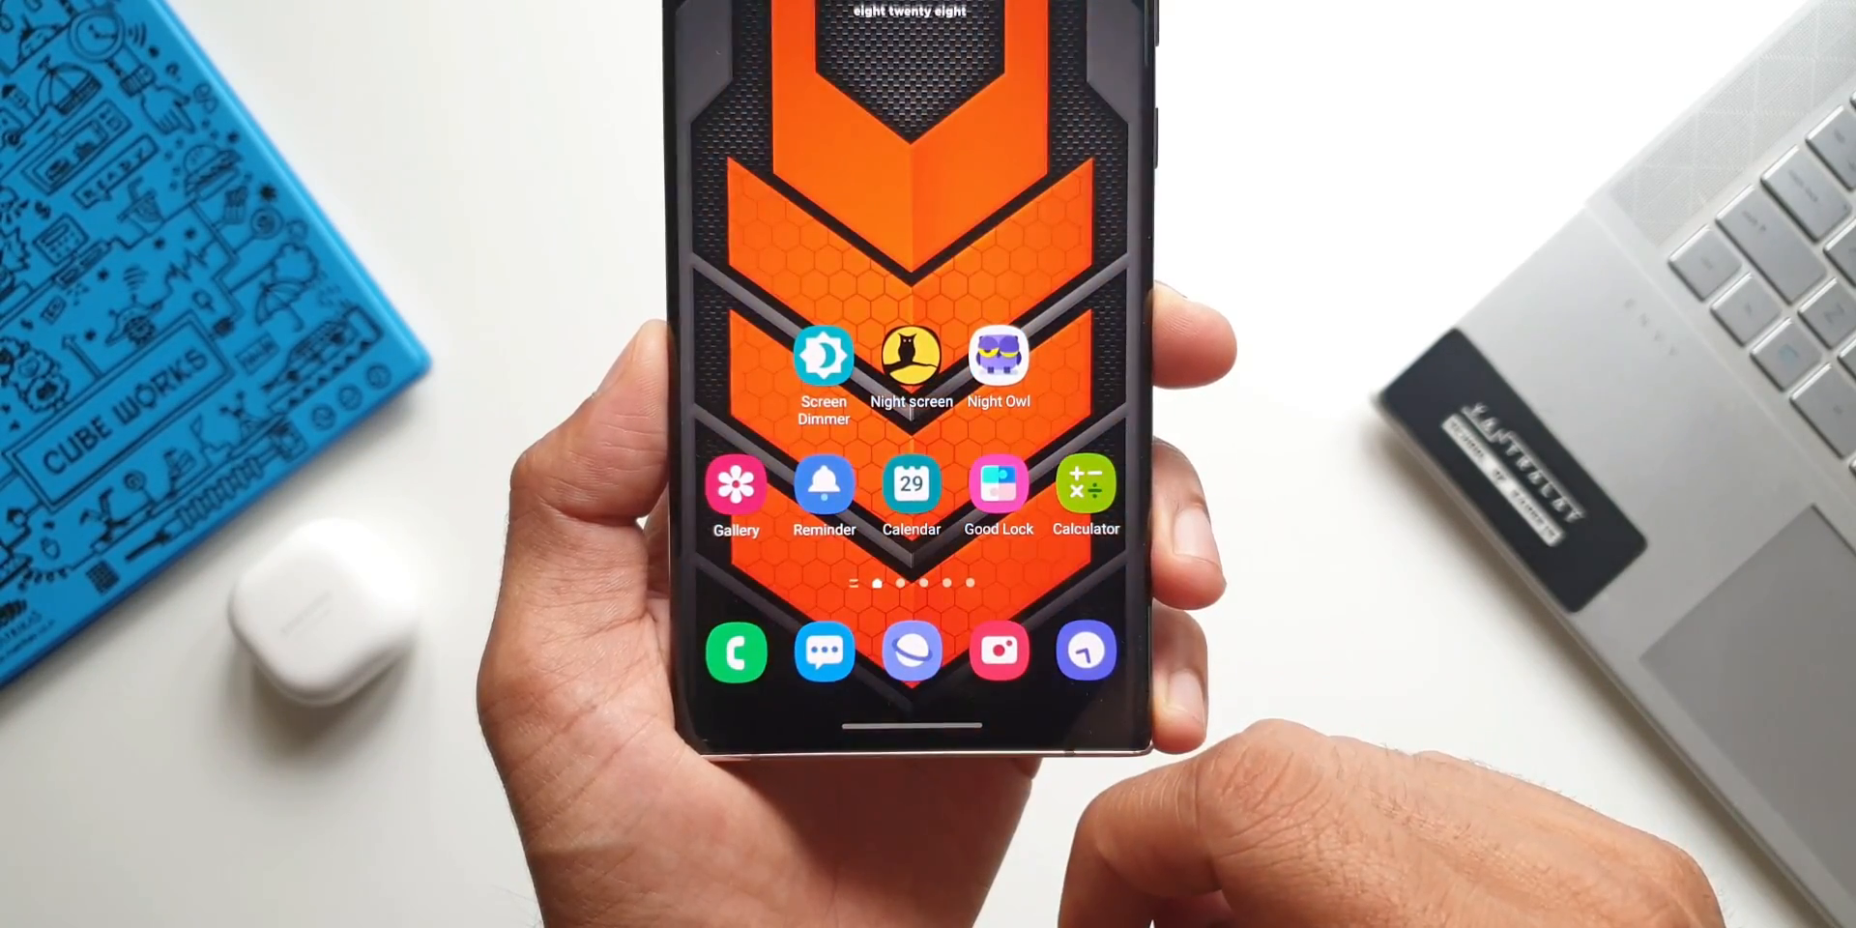
scroll(down, 3)
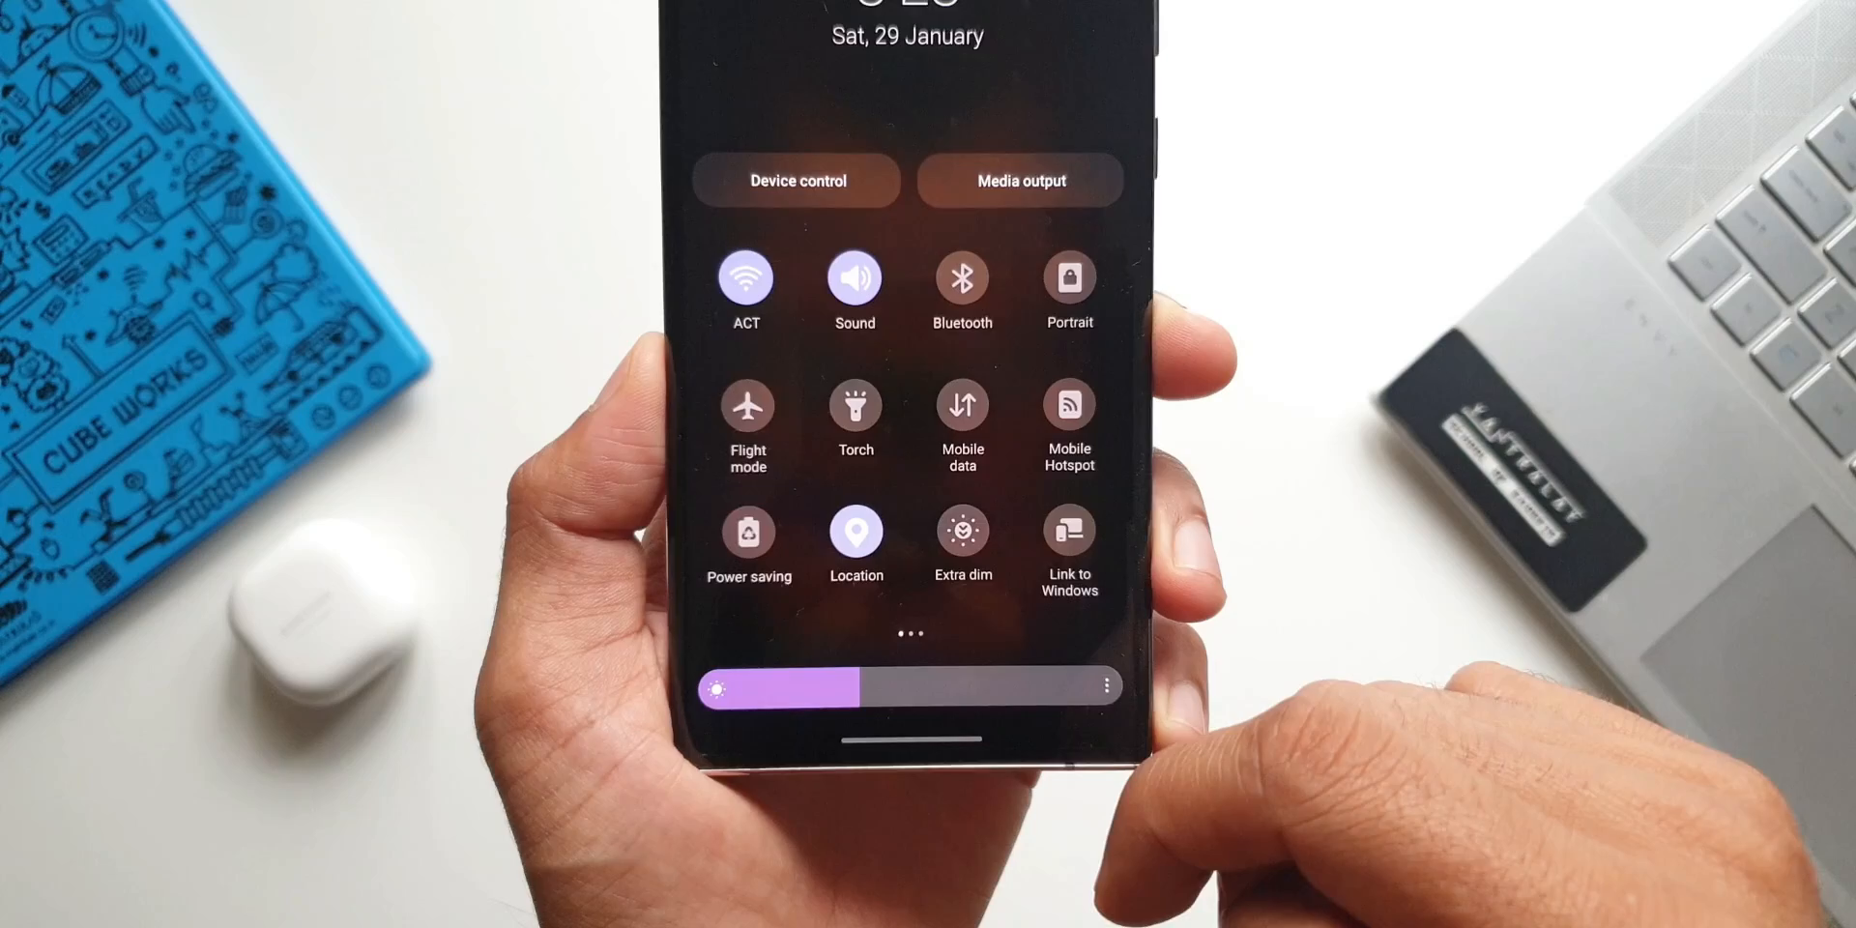
scroll(left, 3)
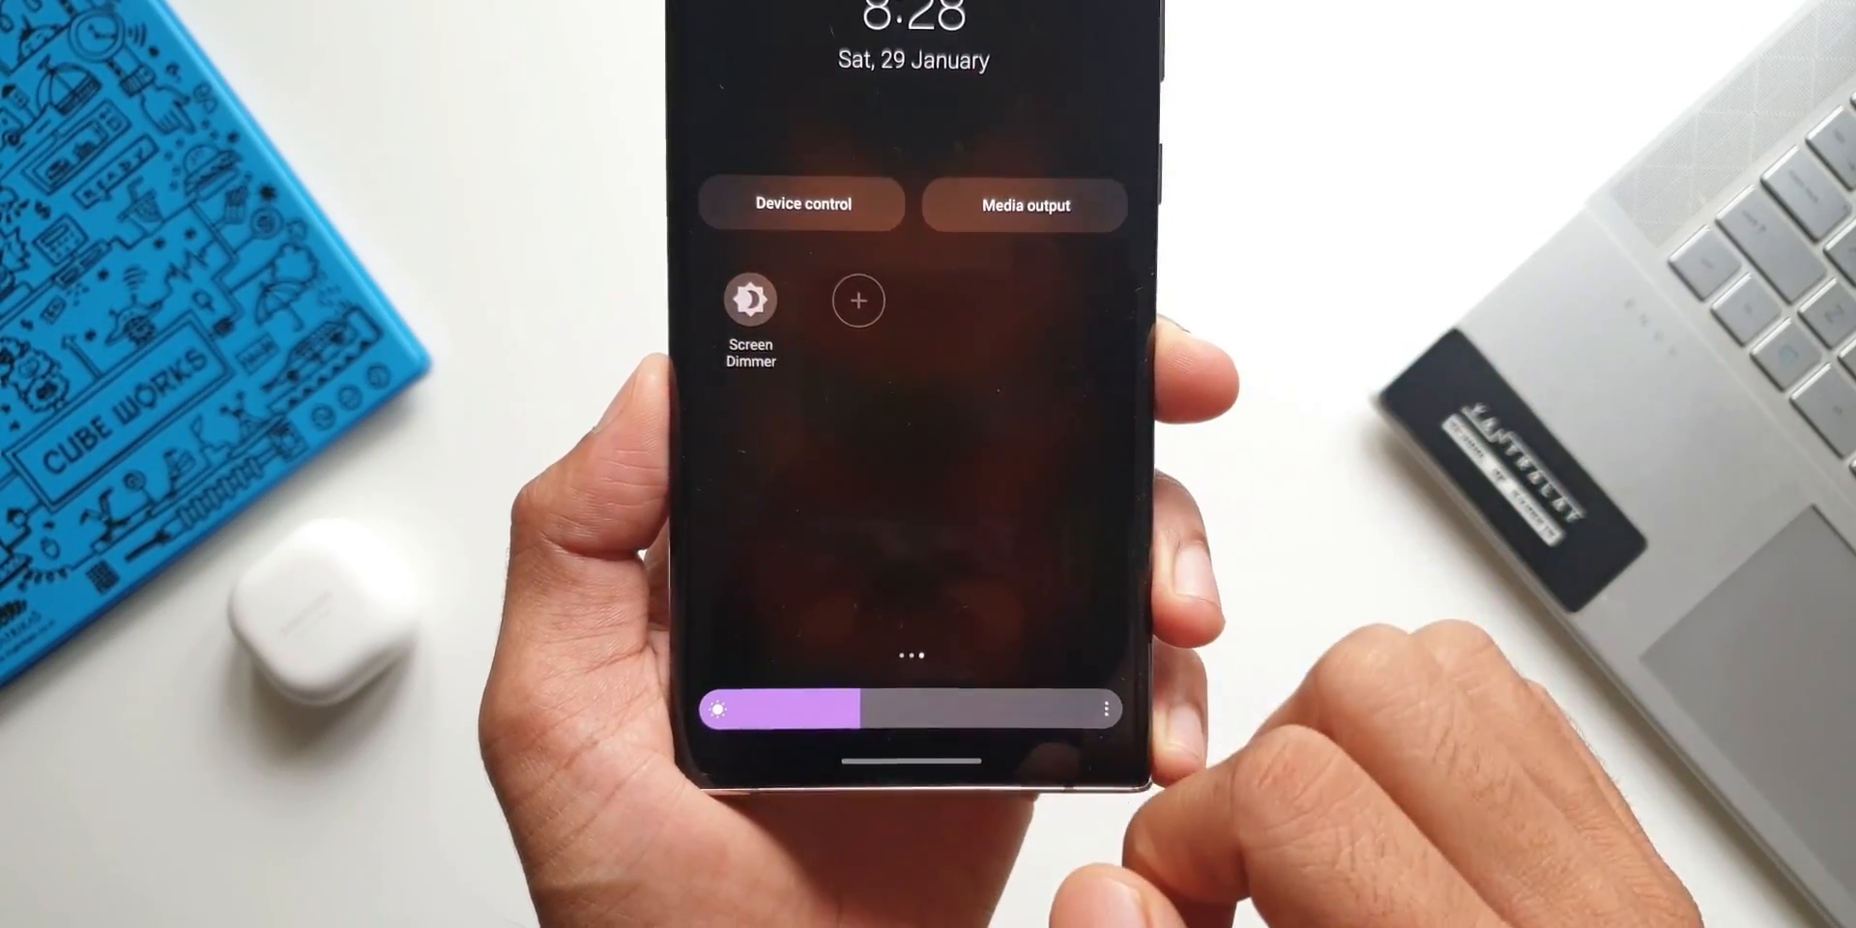
click(858, 299)
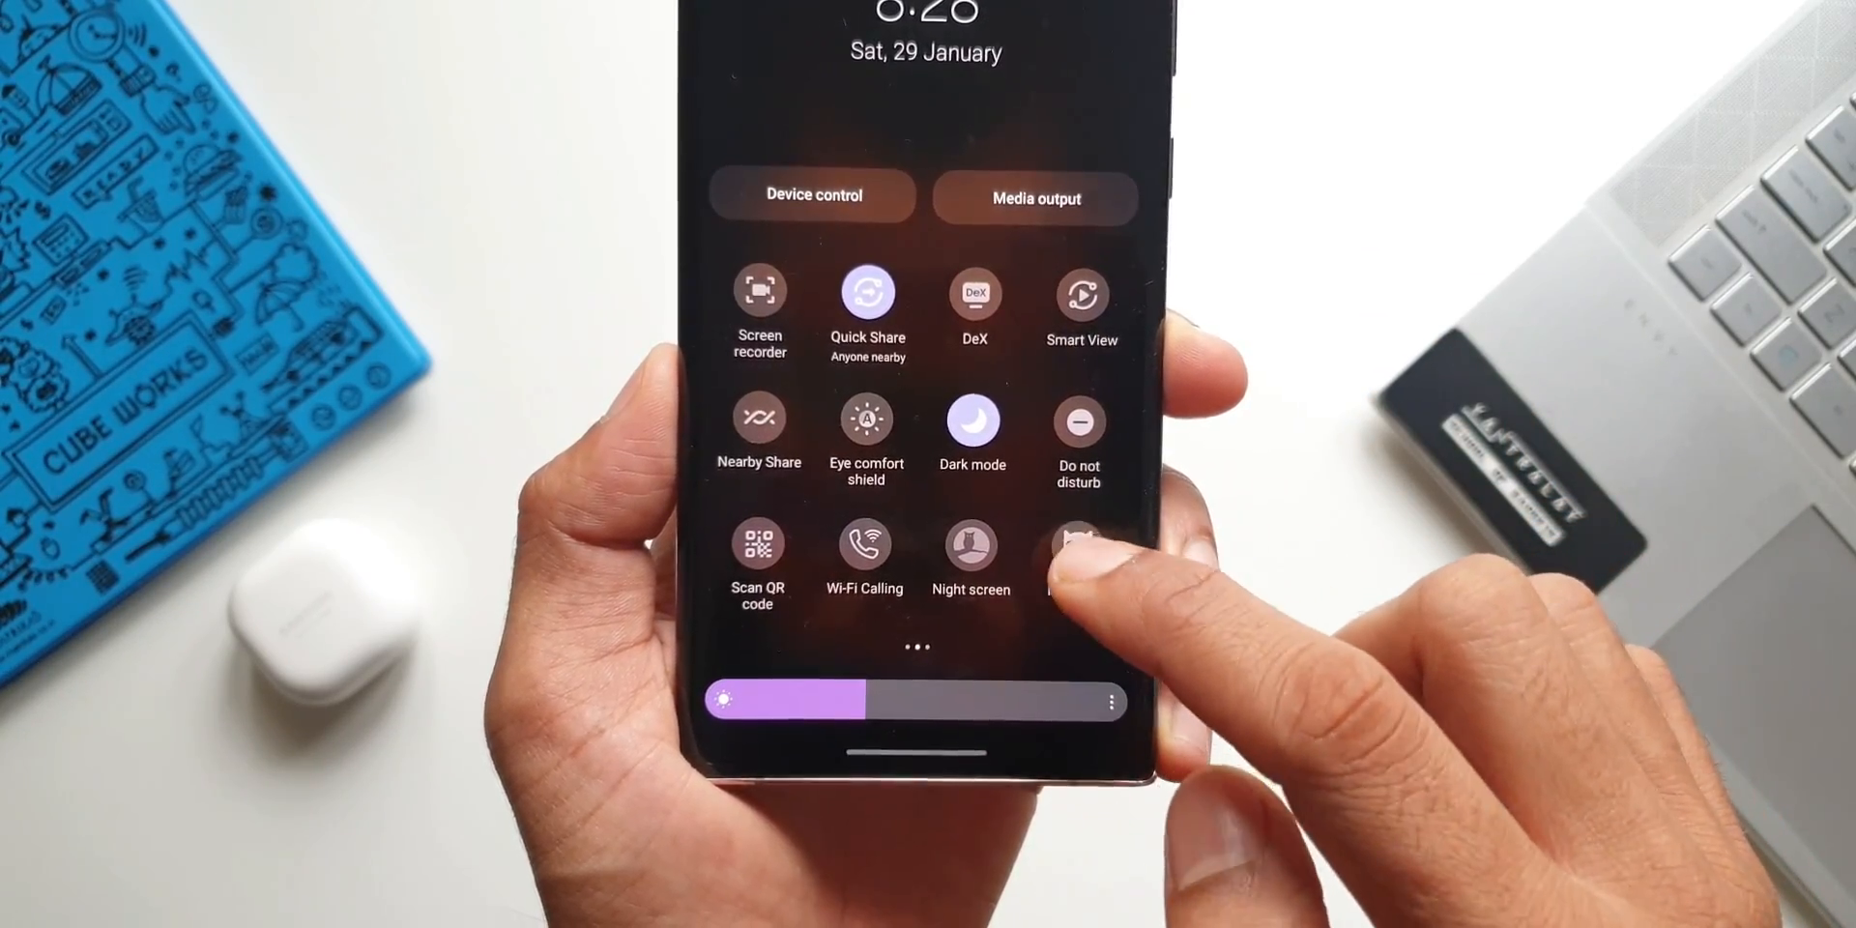